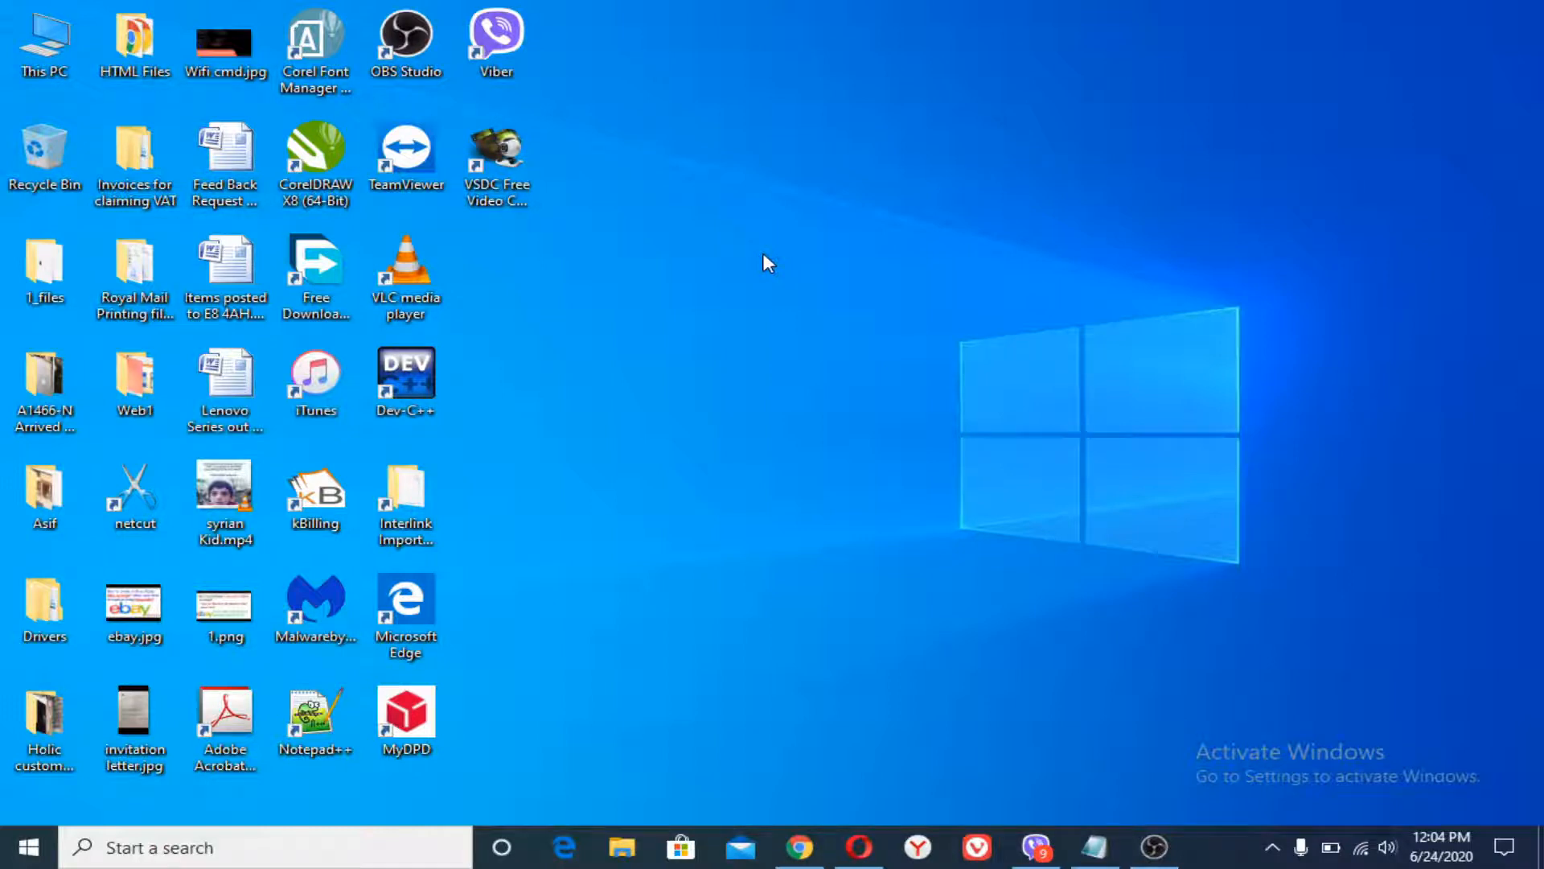
pyautogui.moveTo(1211, 736)
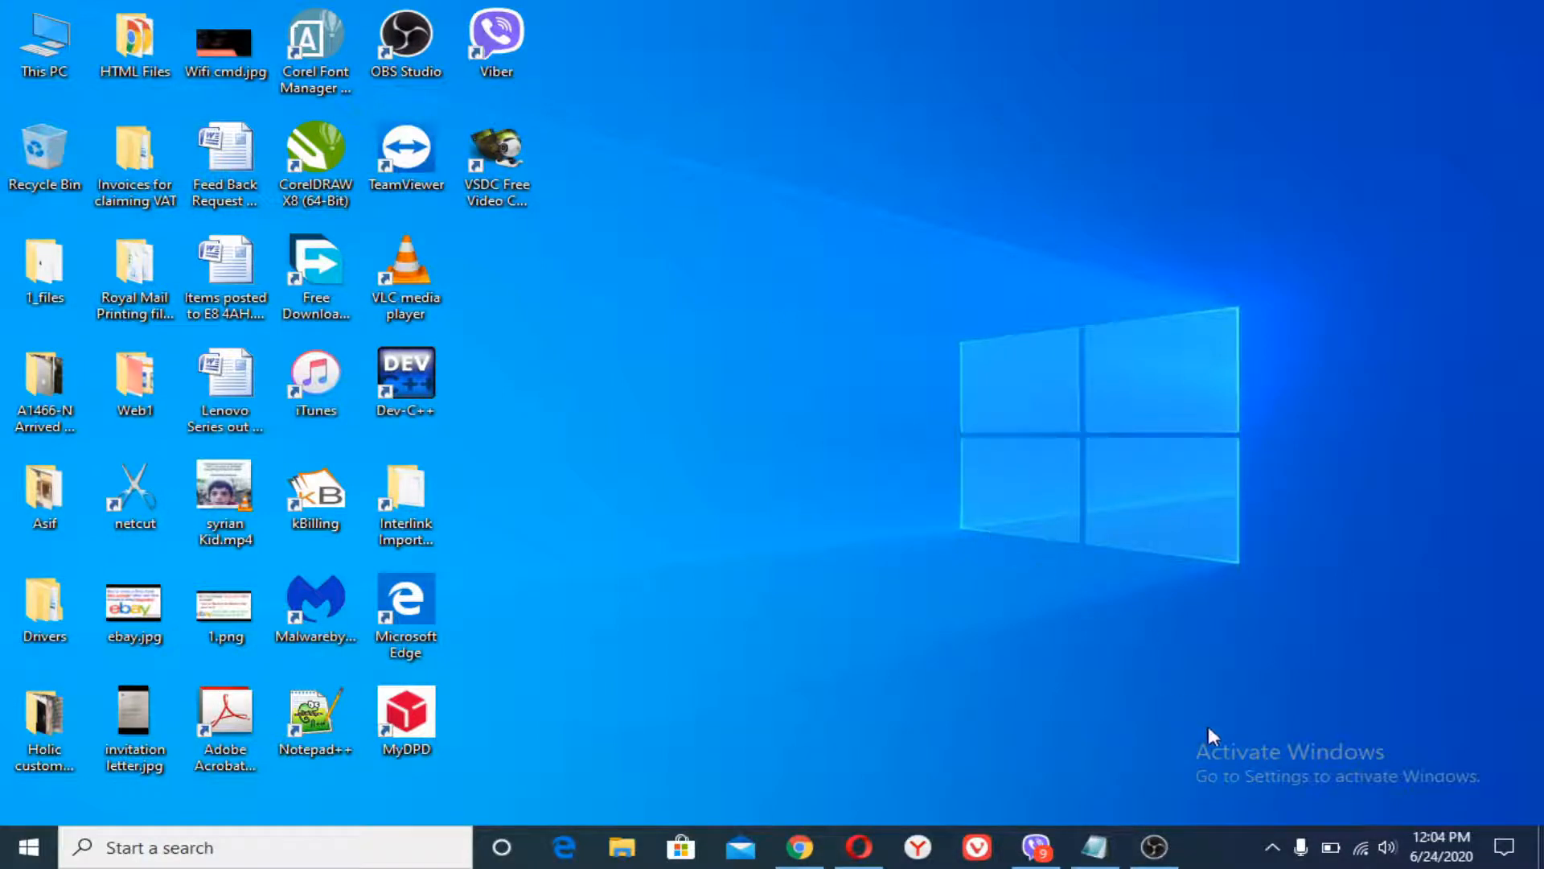
pyautogui.moveTo(1054, 686)
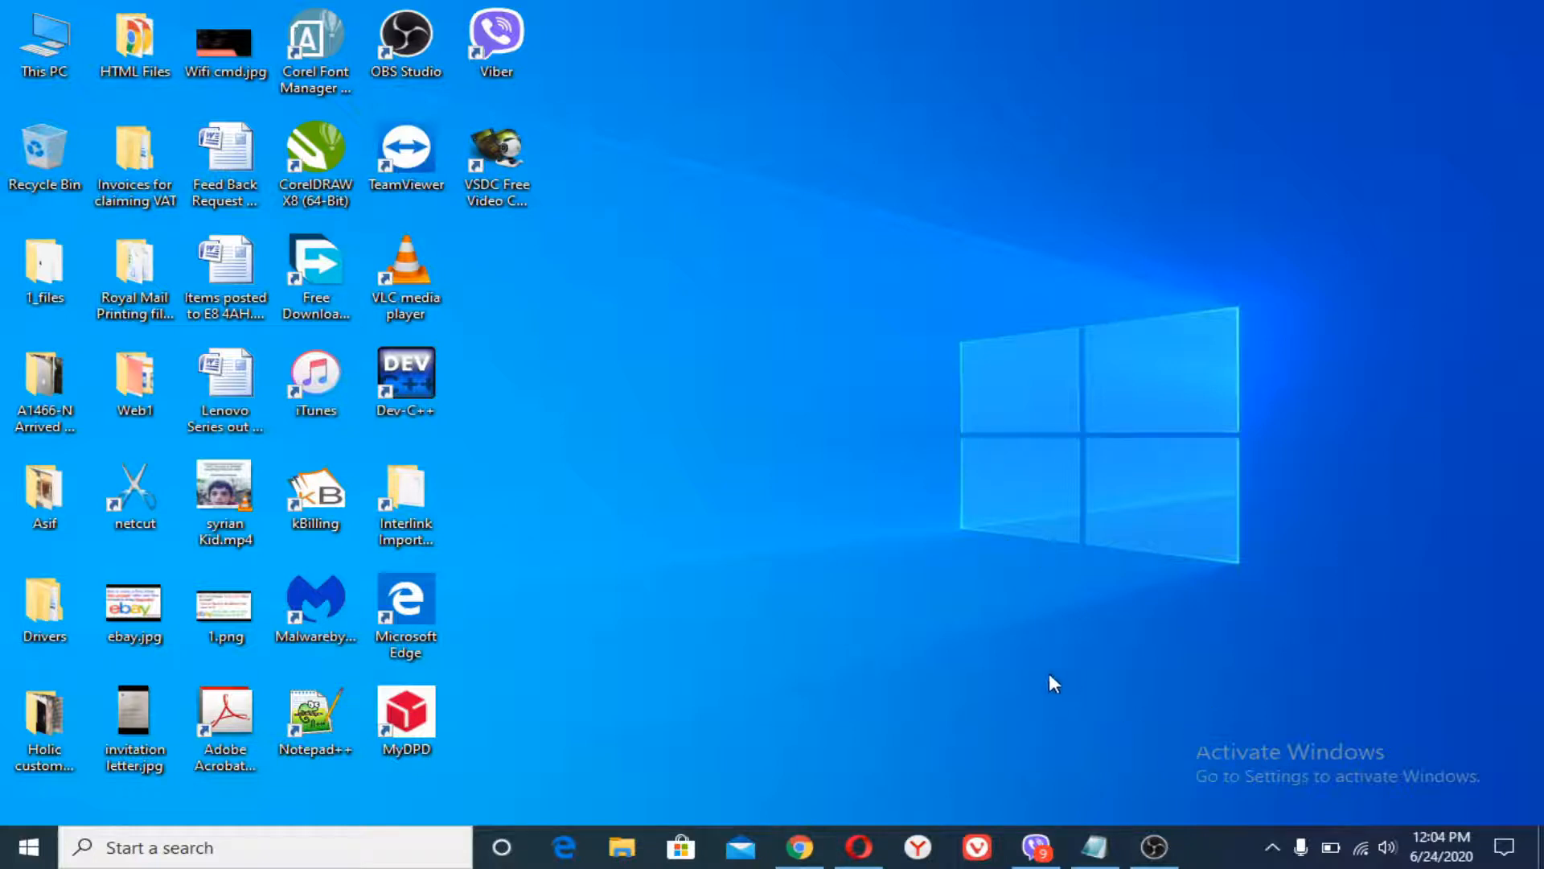
pyautogui.moveTo(1345, 792)
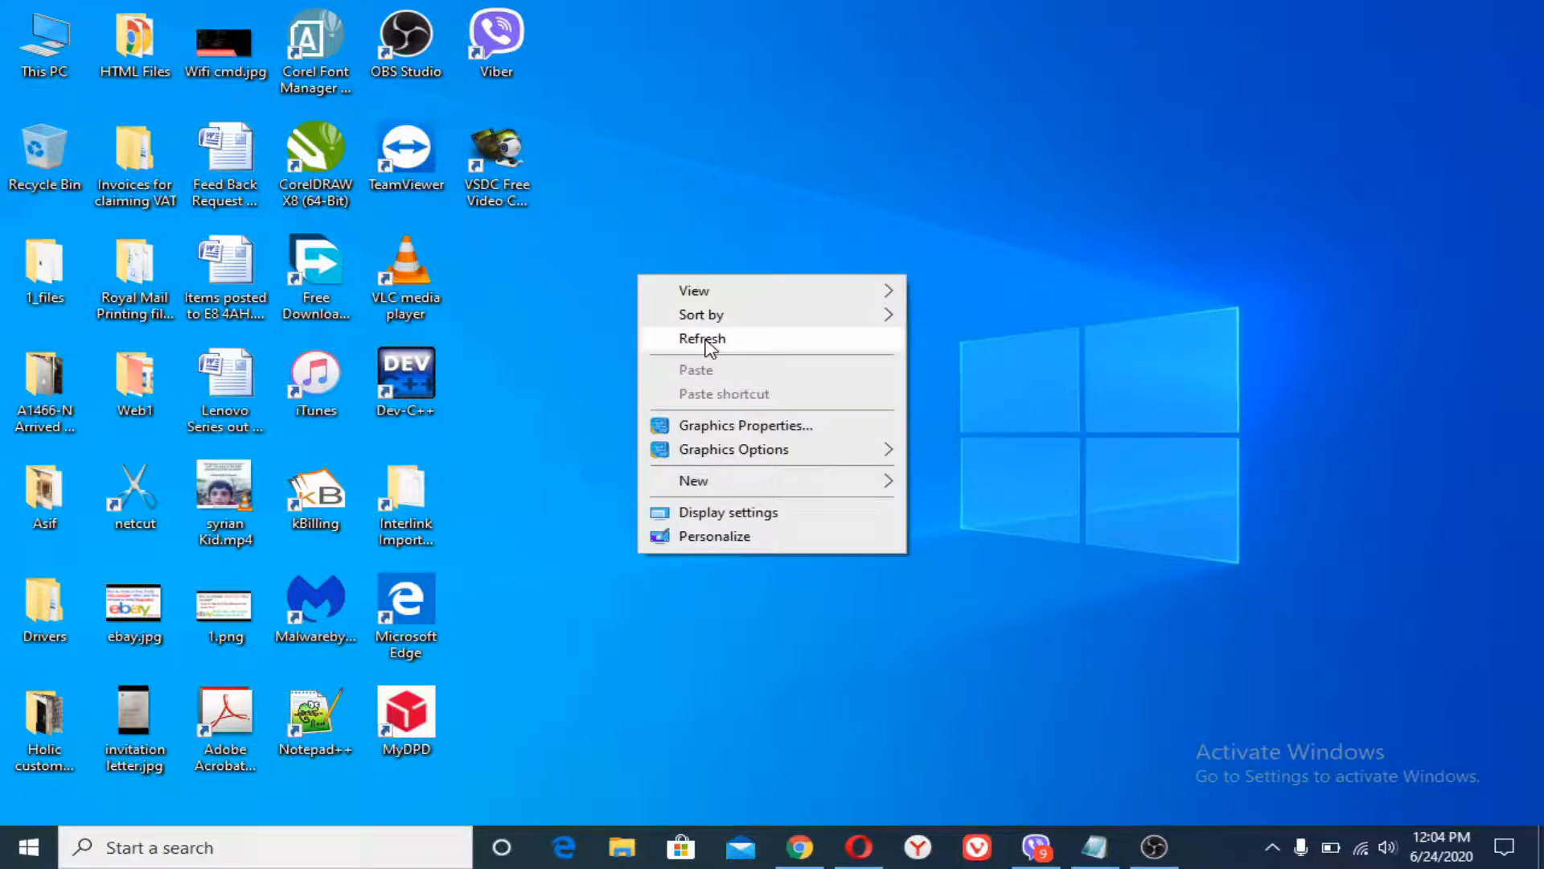
# Step: Search for cmd and start Command Prompt as administrator, confirming the elevation prompt
pyautogui.click(703, 340)
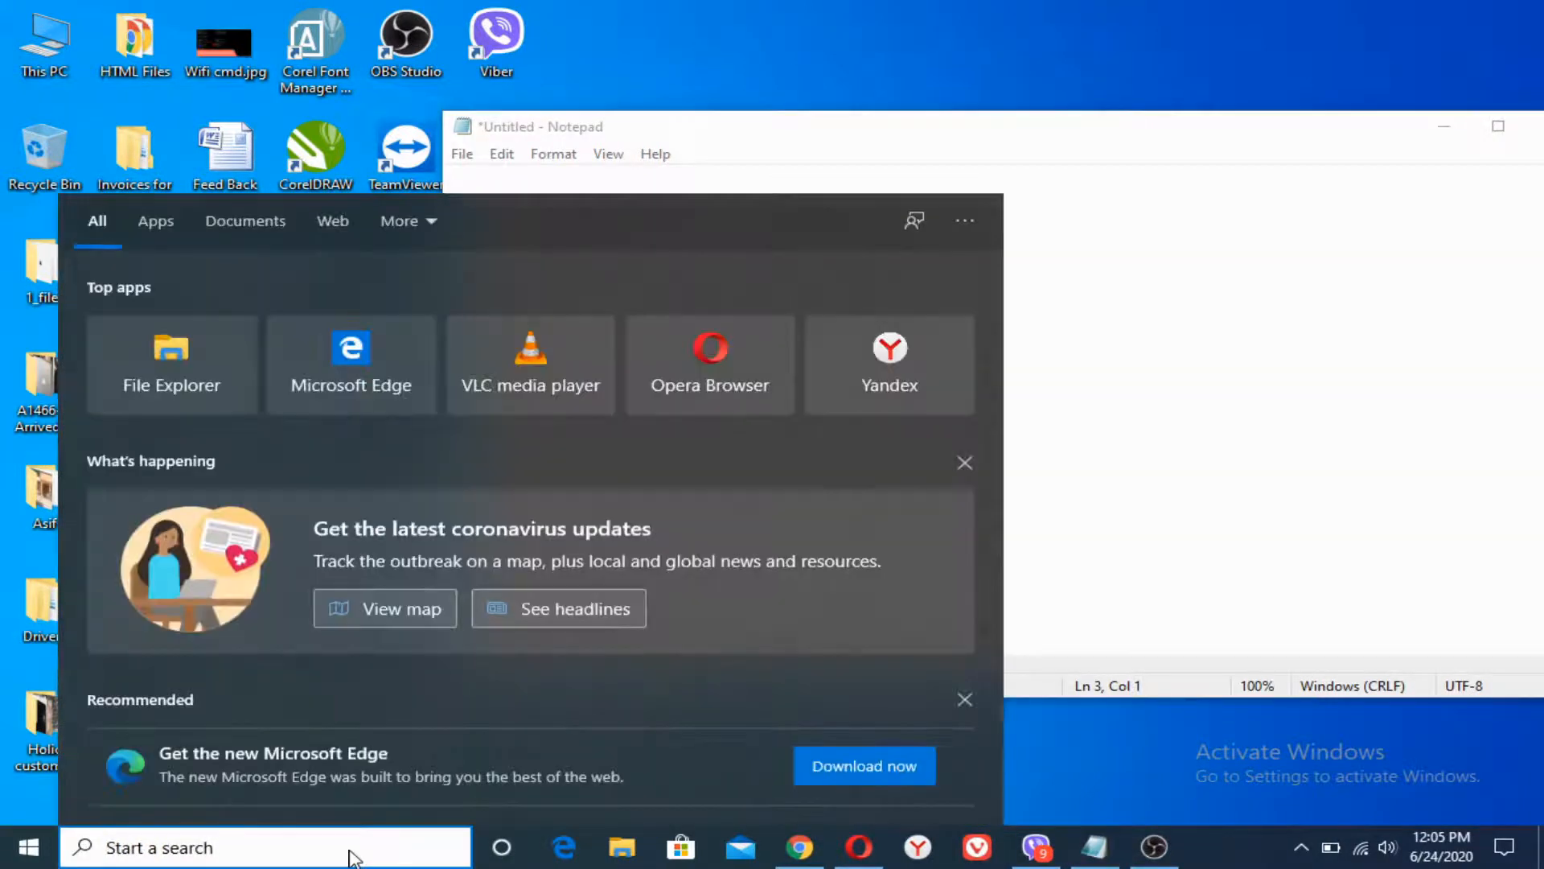
pyautogui.write('cmd')
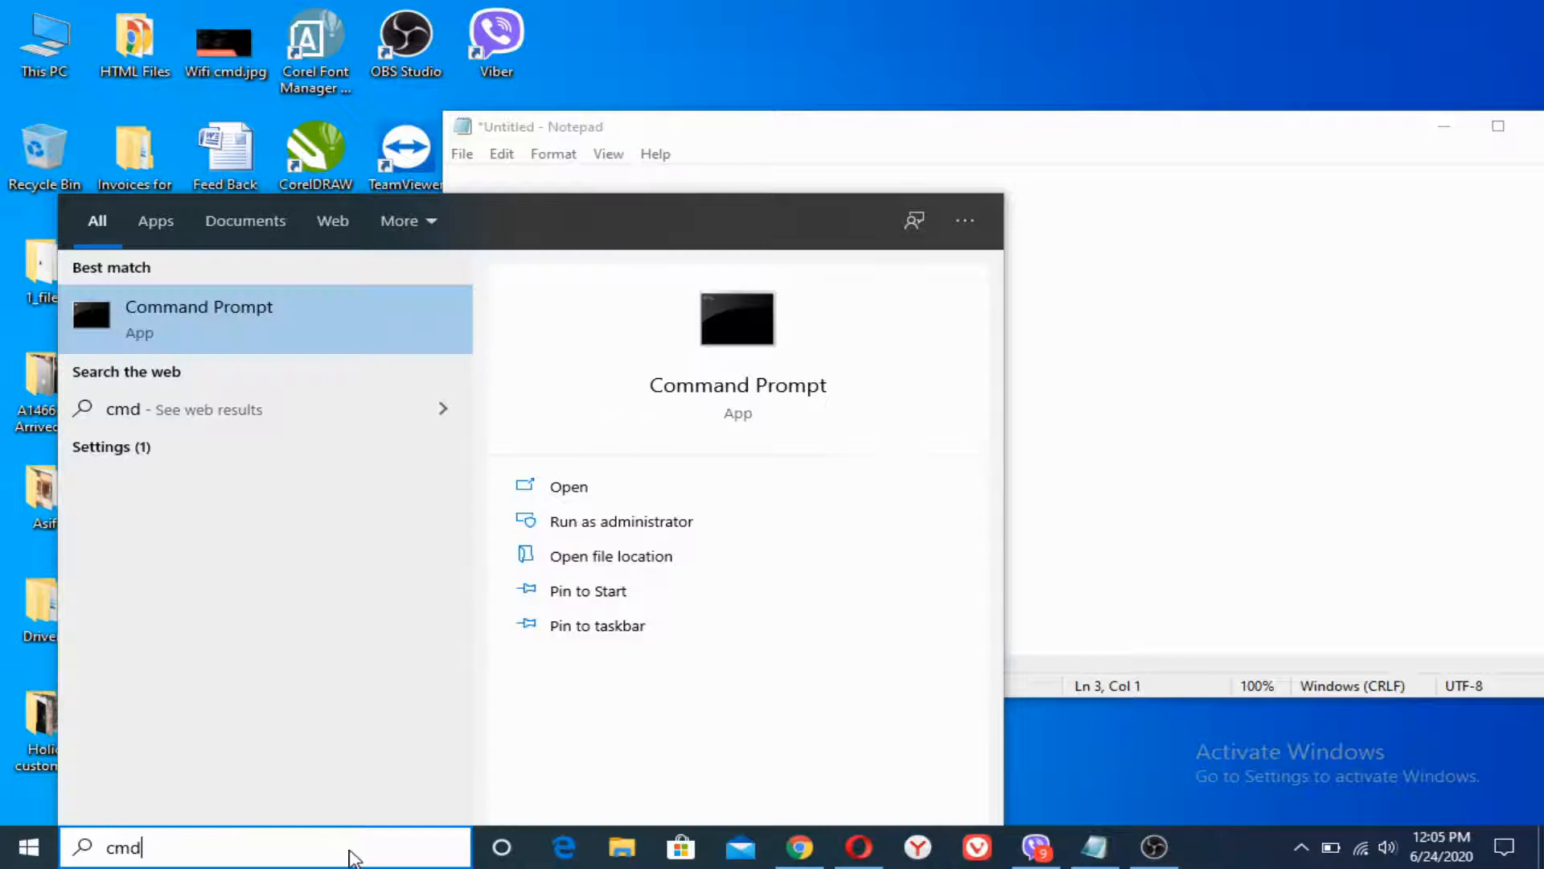
pyautogui.rightClick(198, 315)
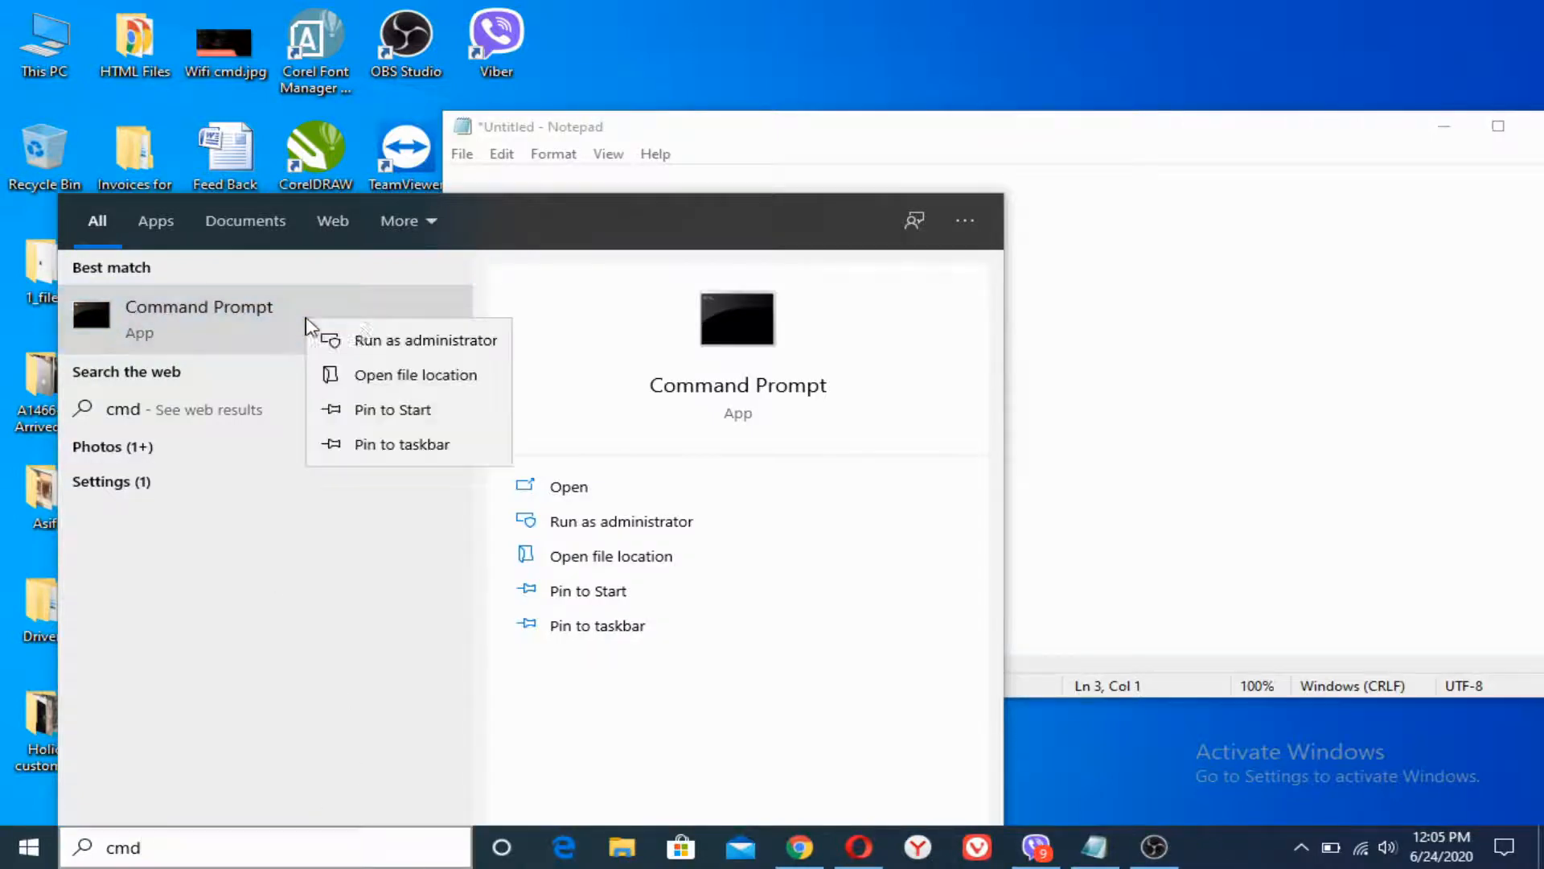
pyautogui.click(427, 352)
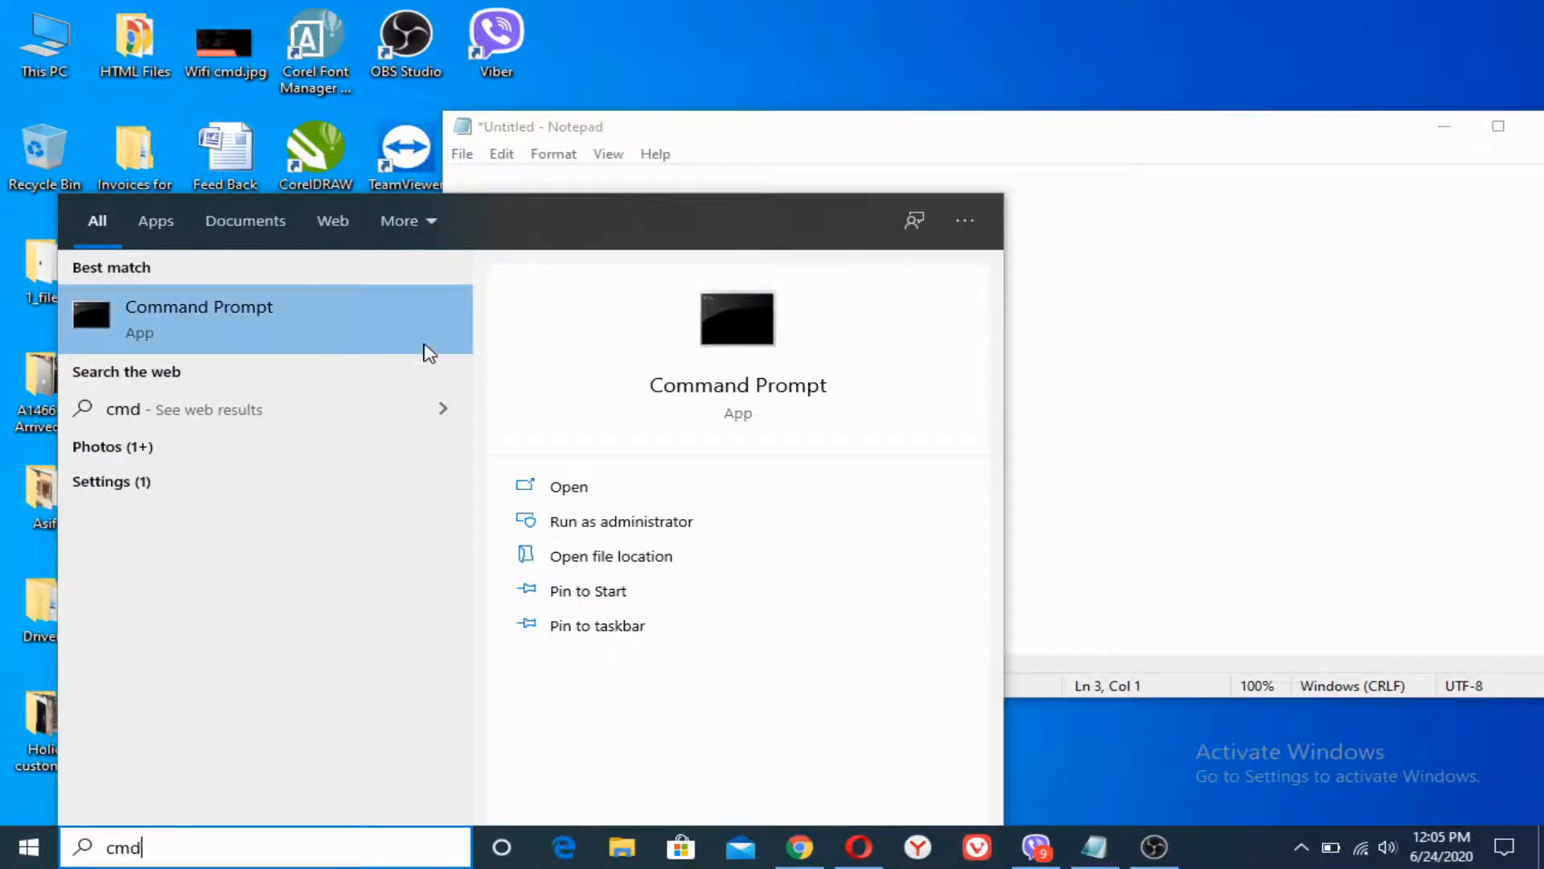
pyautogui.click(621, 521)
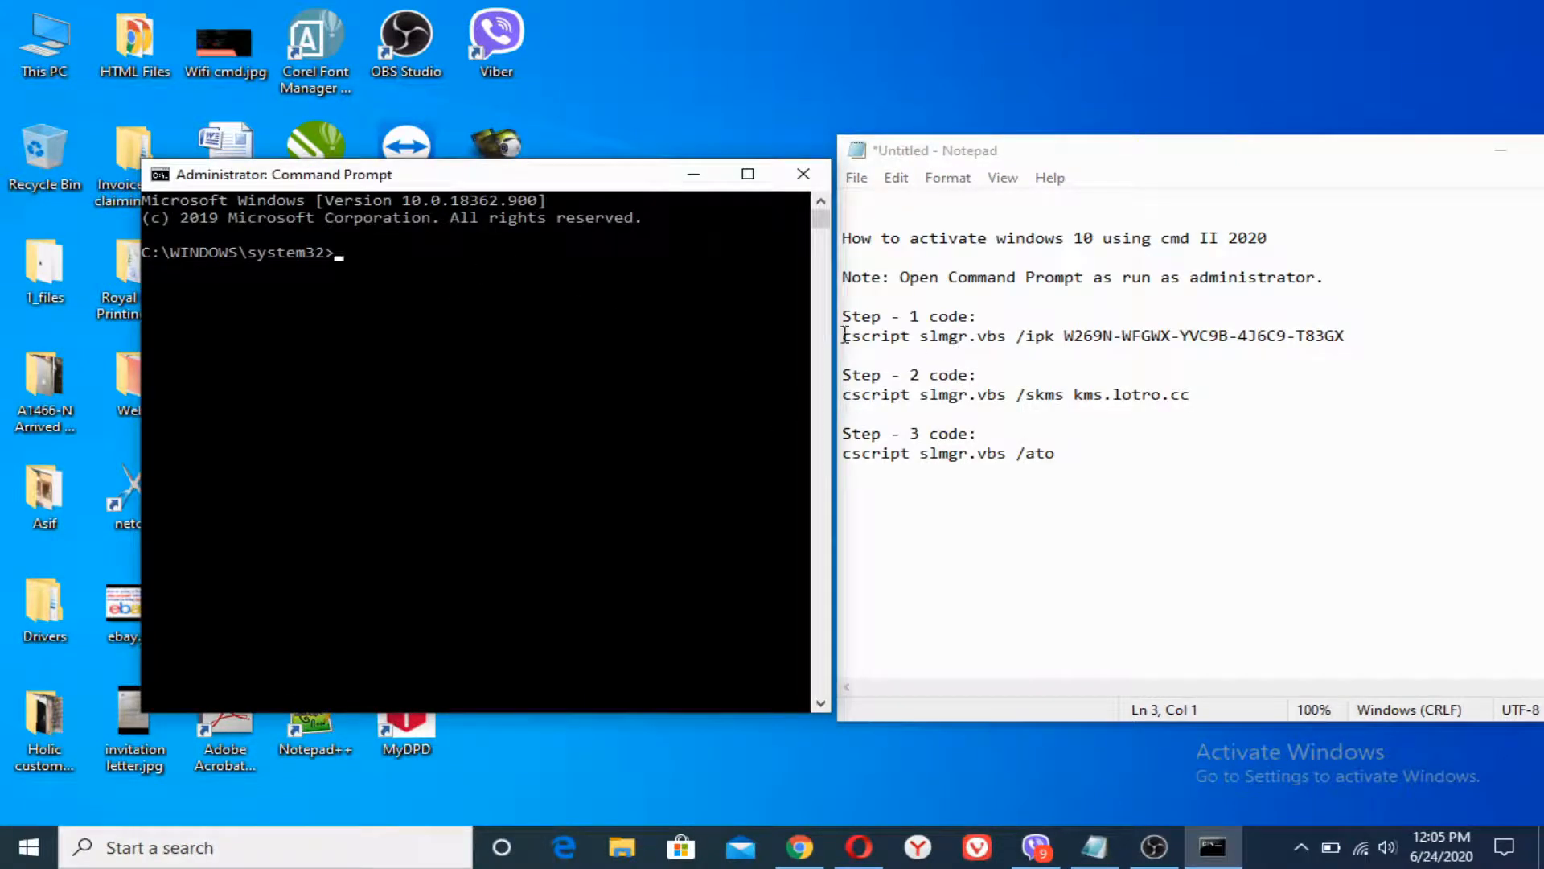
# Step: Copy the Step 1 cscript slmgr.vbs /ipk product-key command from Notepad and run it in the console
pyautogui.tripleClick(1083, 336)
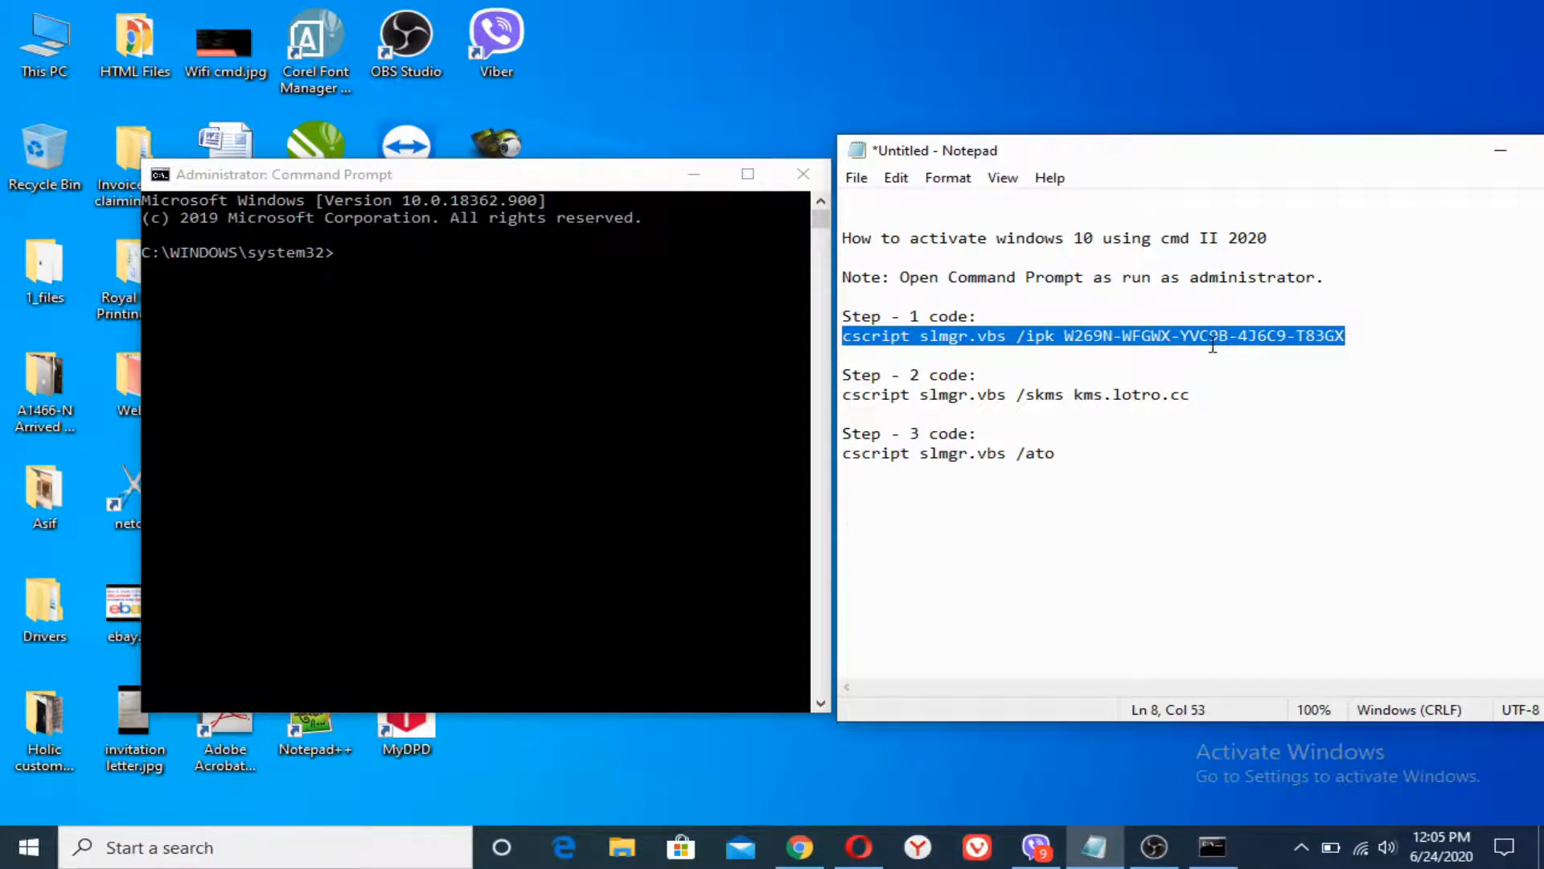
pyautogui.moveTo(468, 270)
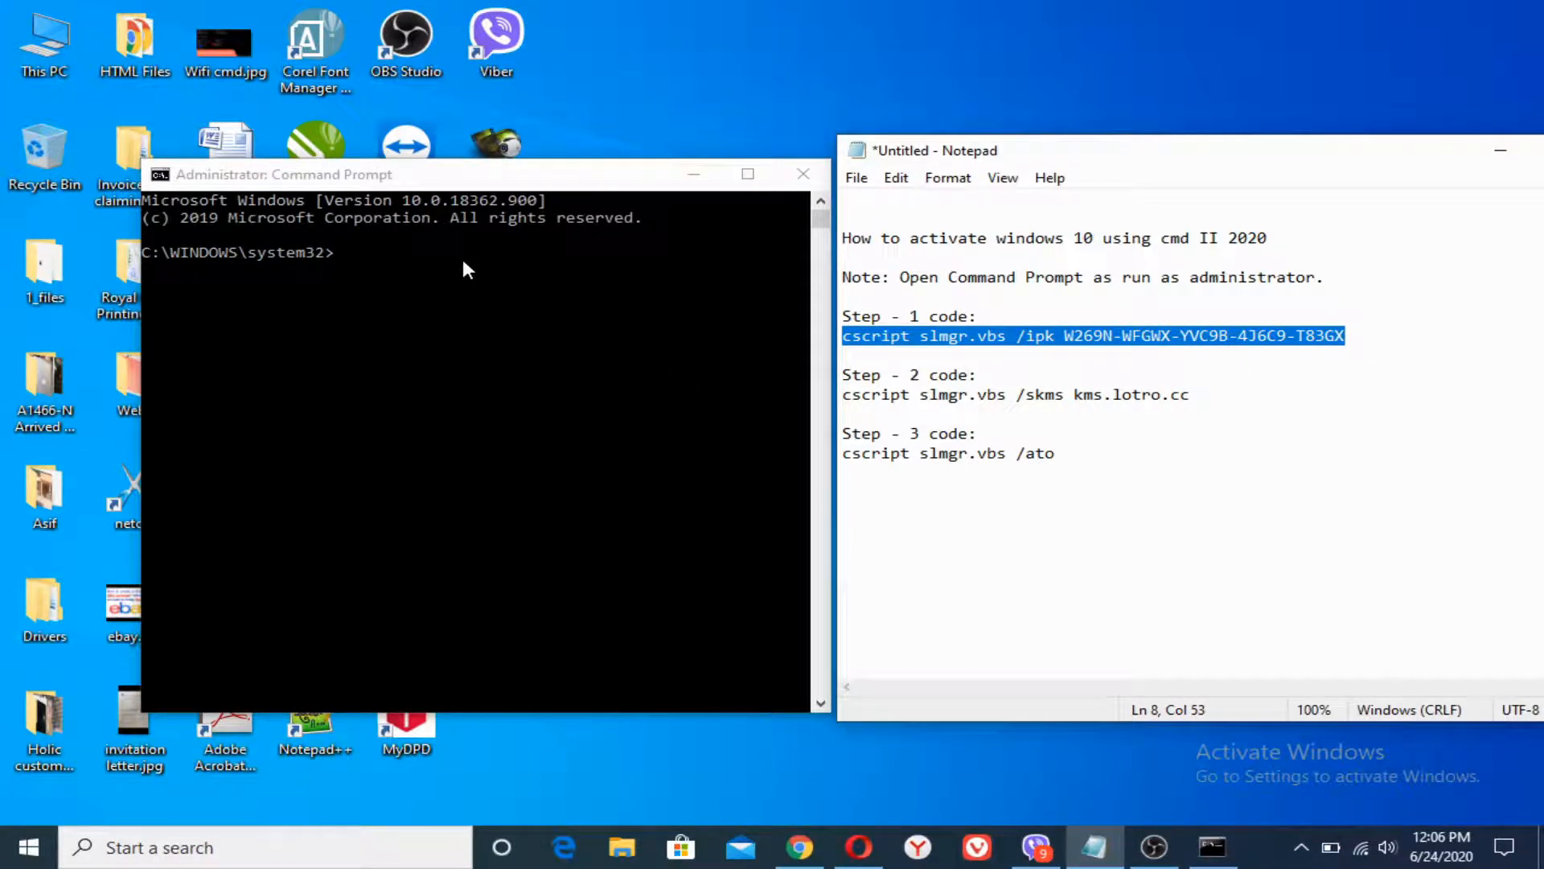
pyautogui.click(473, 270)
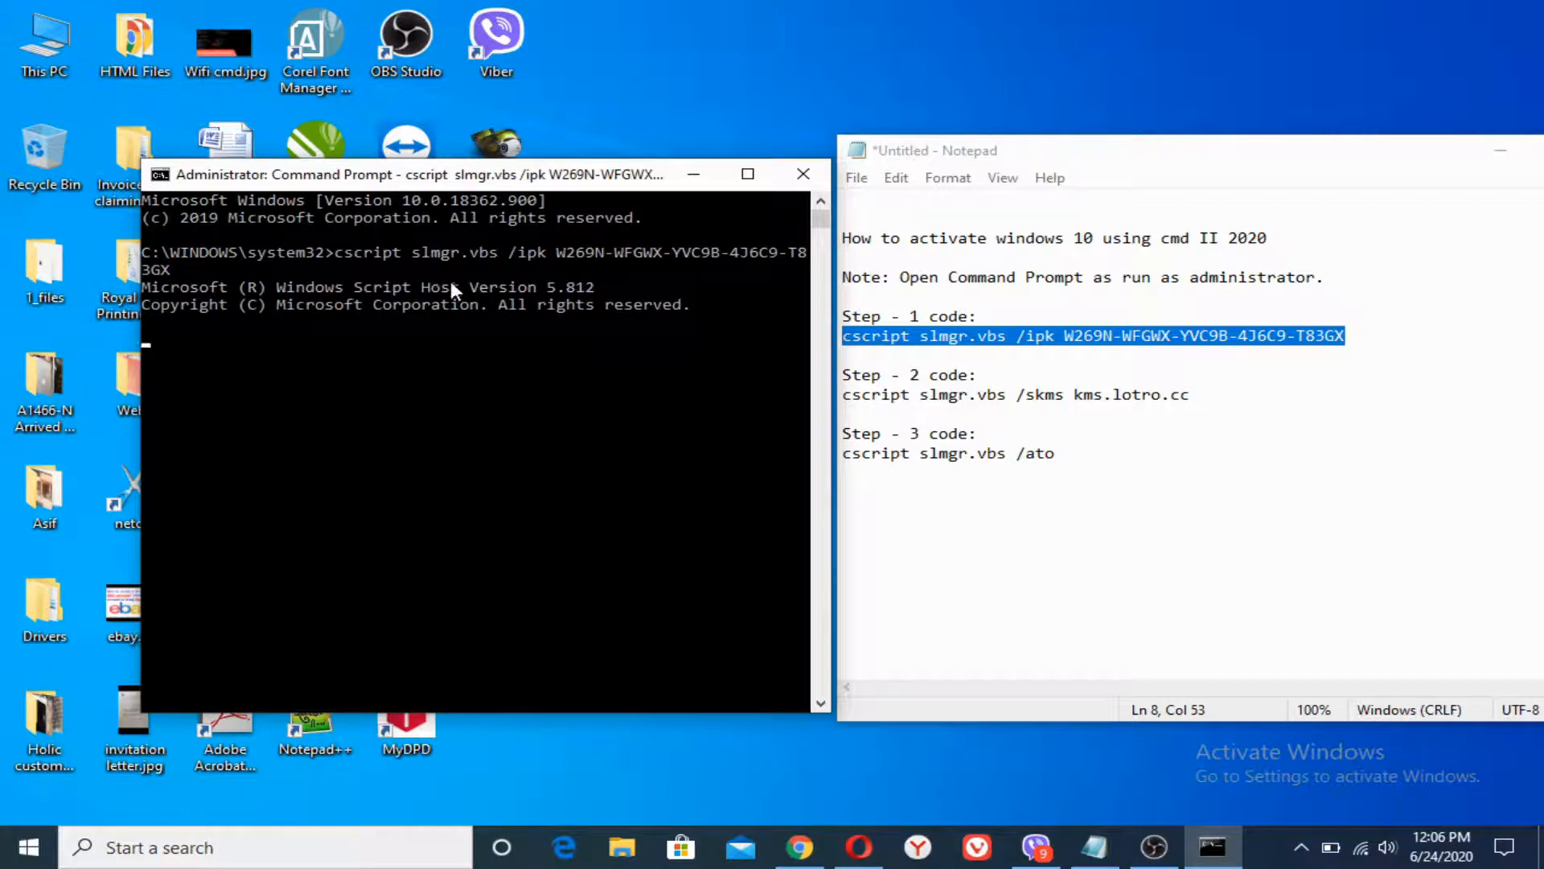
pyautogui.moveTo(393, 333)
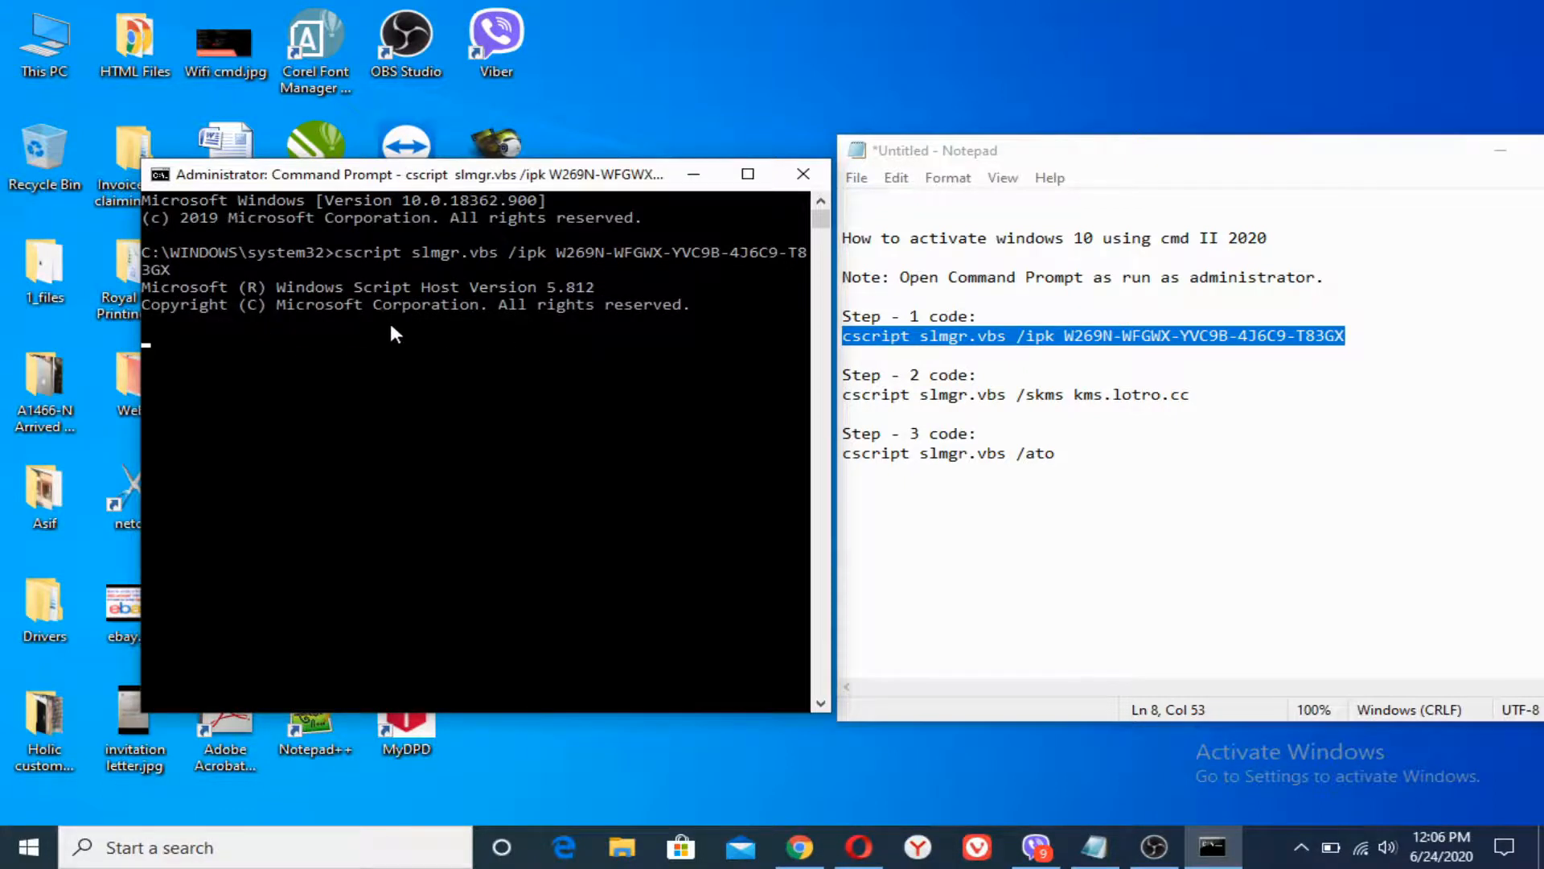
pyautogui.moveTo(511, 326)
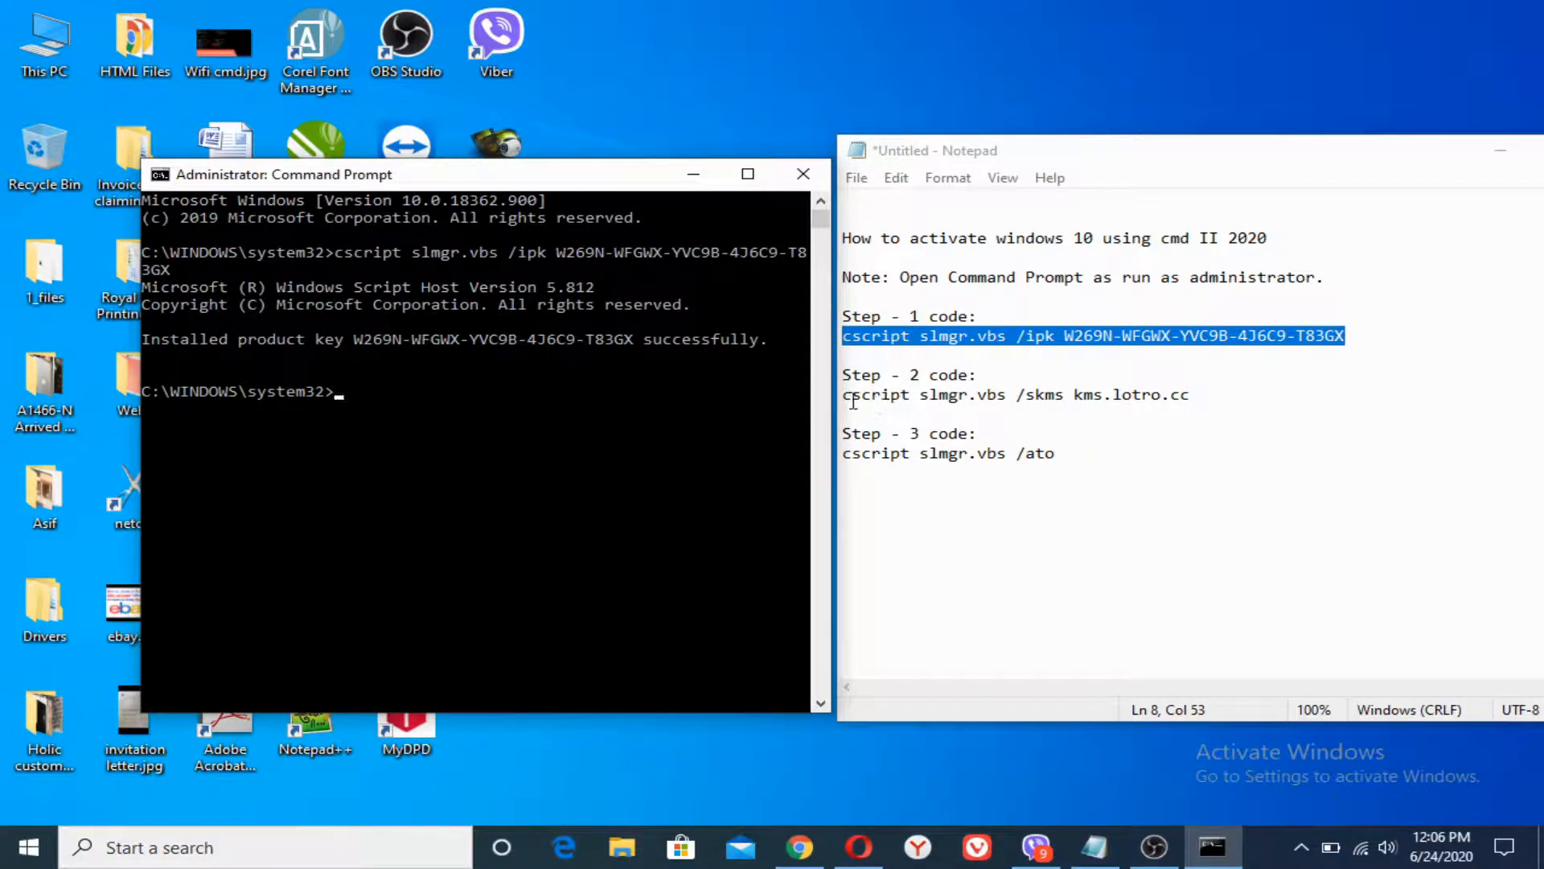
# Step: Copy the Step 2 command from Notepad and run it to set the KMS machine to kms.lotro.cc
pyautogui.tripleClick(1015, 394)
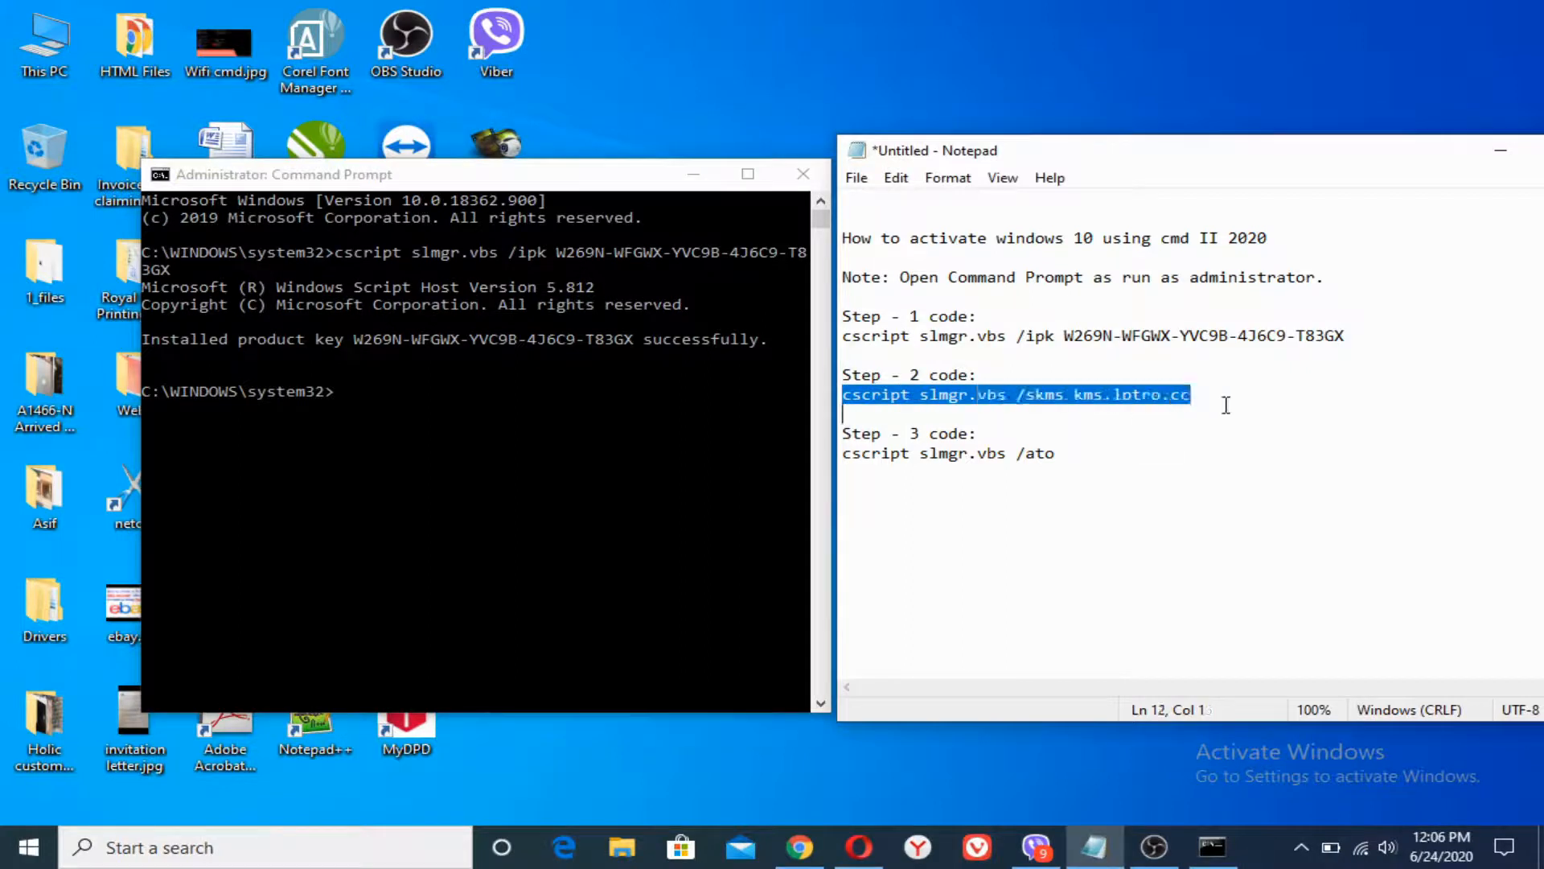
pyautogui.click(413, 399)
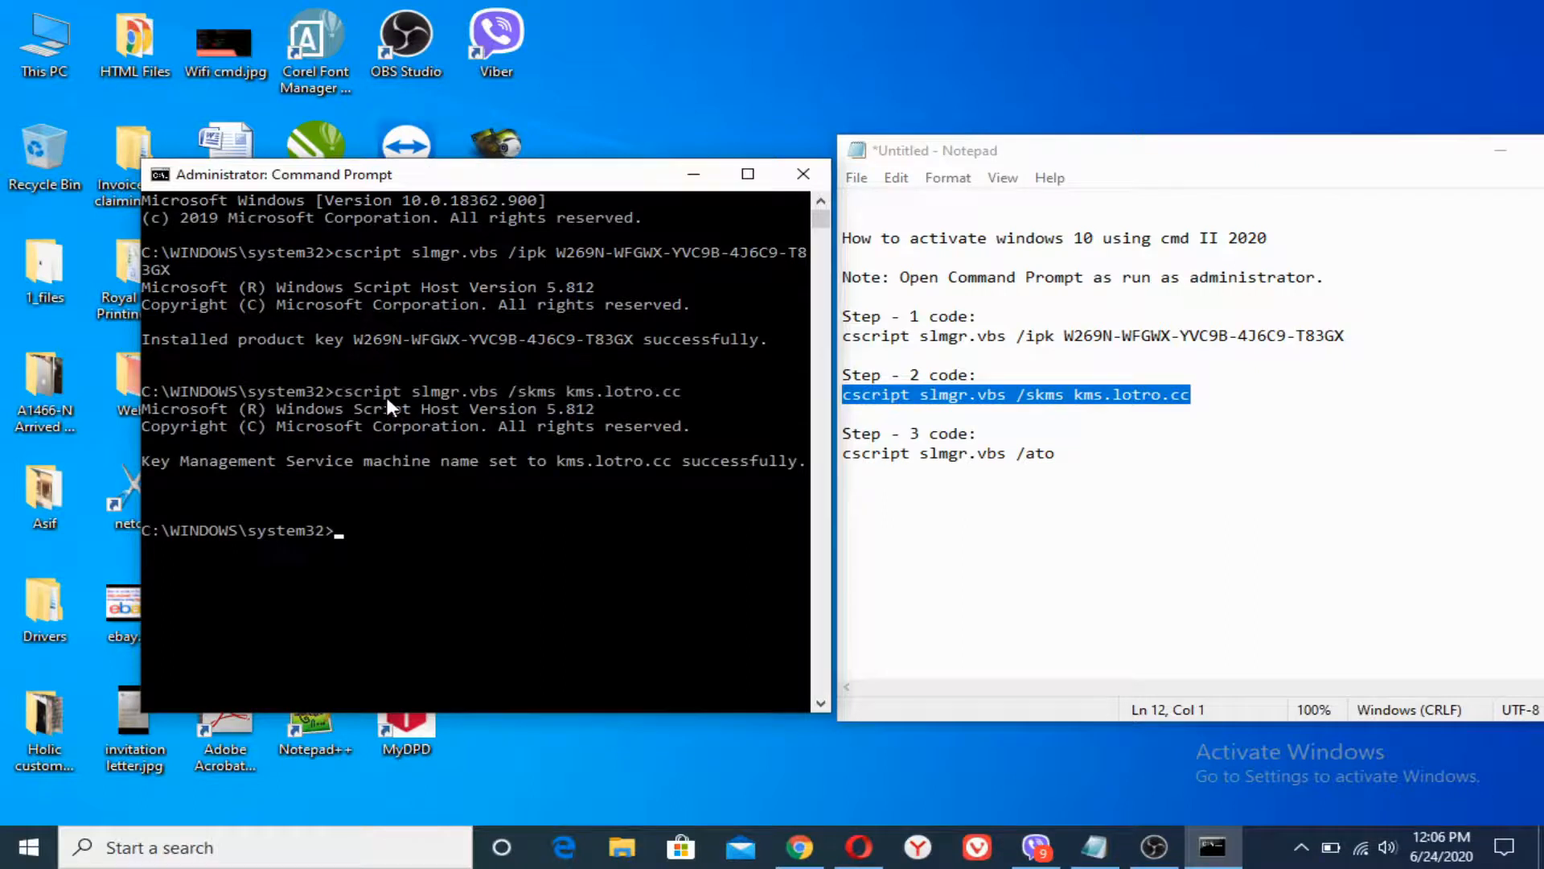
pyautogui.moveTo(537, 399)
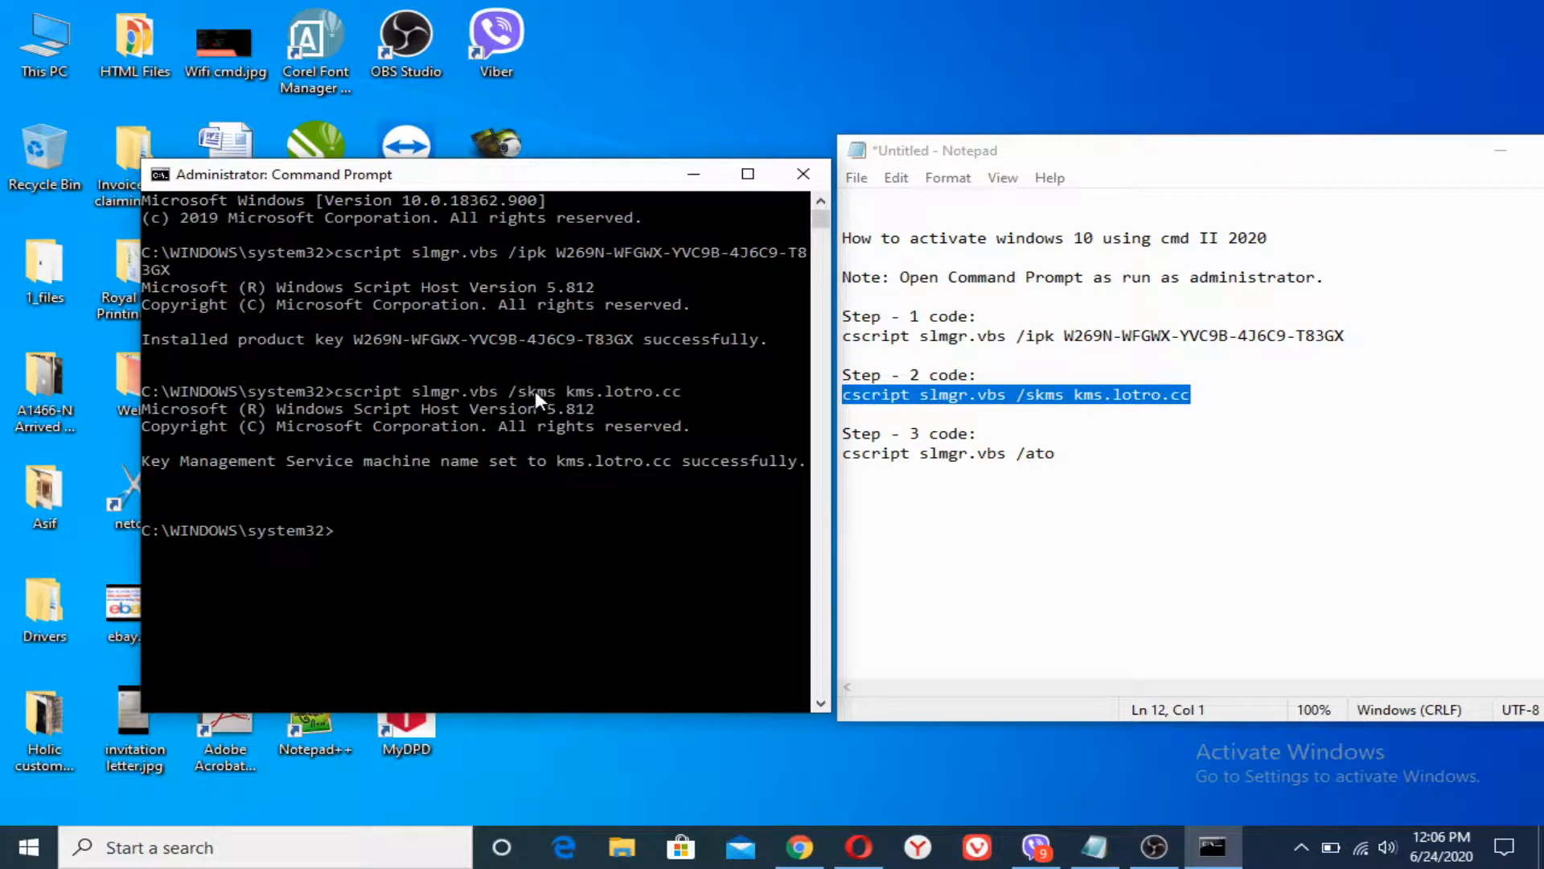
pyautogui.moveTo(841, 459)
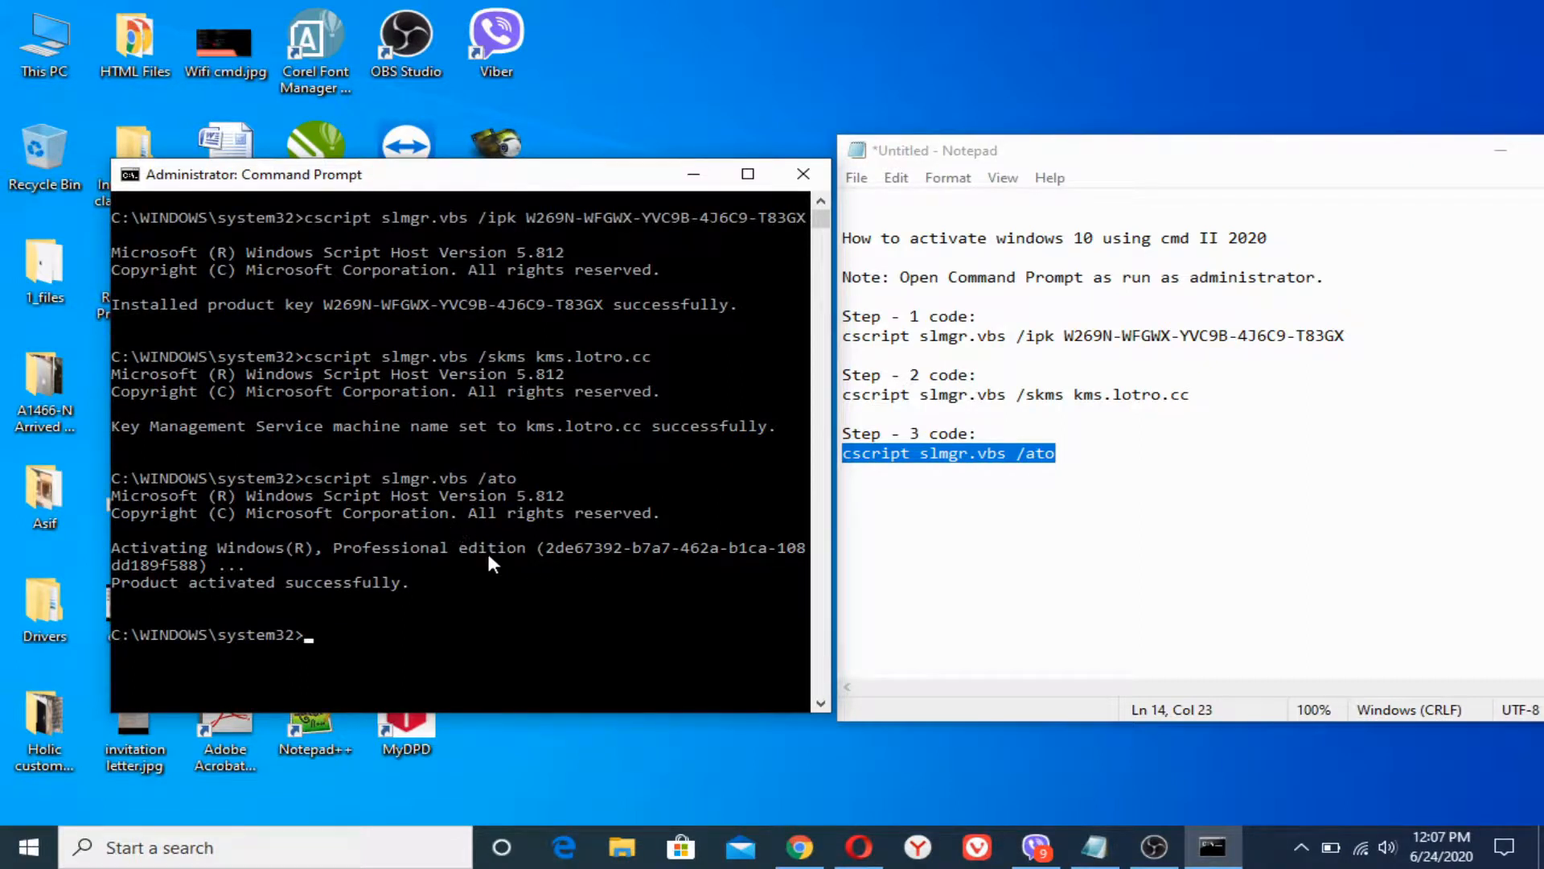
pyautogui.moveTo(362, 558)
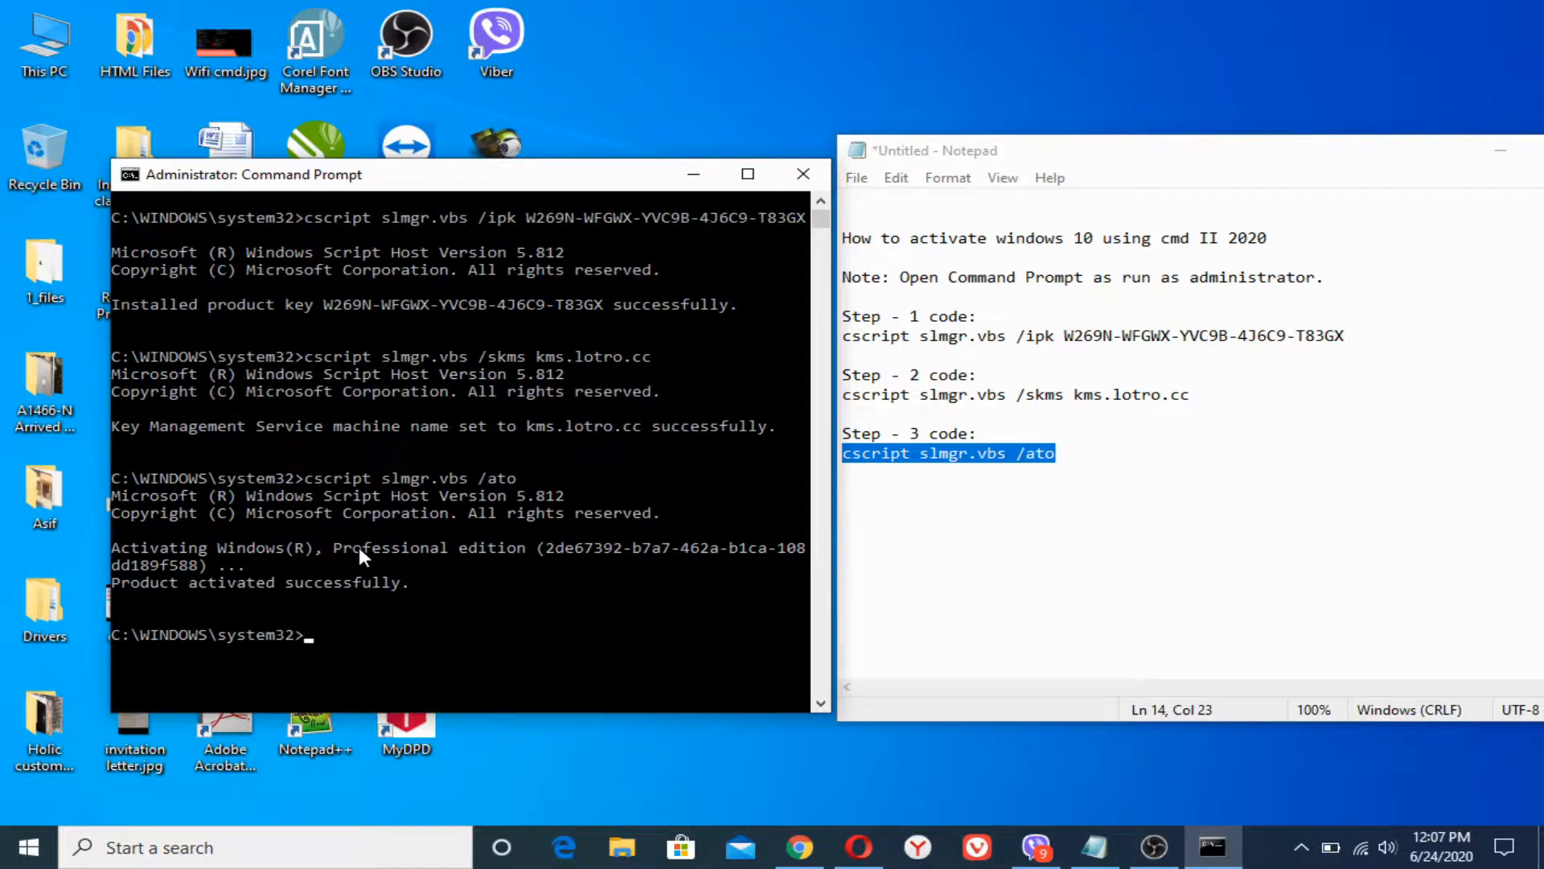
pyautogui.moveTo(333, 561)
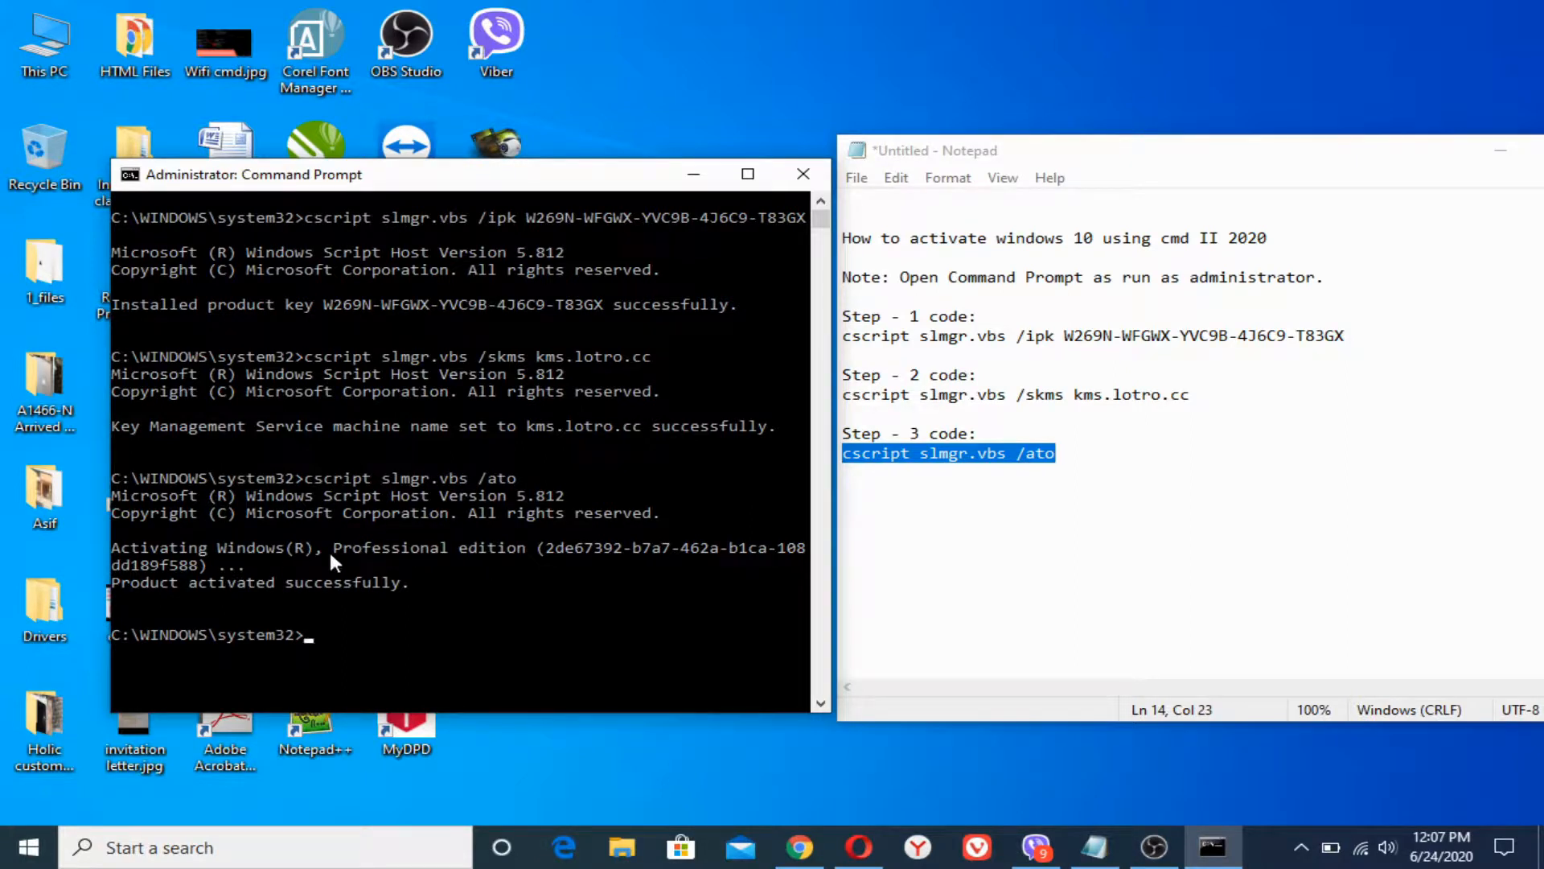
pyautogui.moveTo(724, 558)
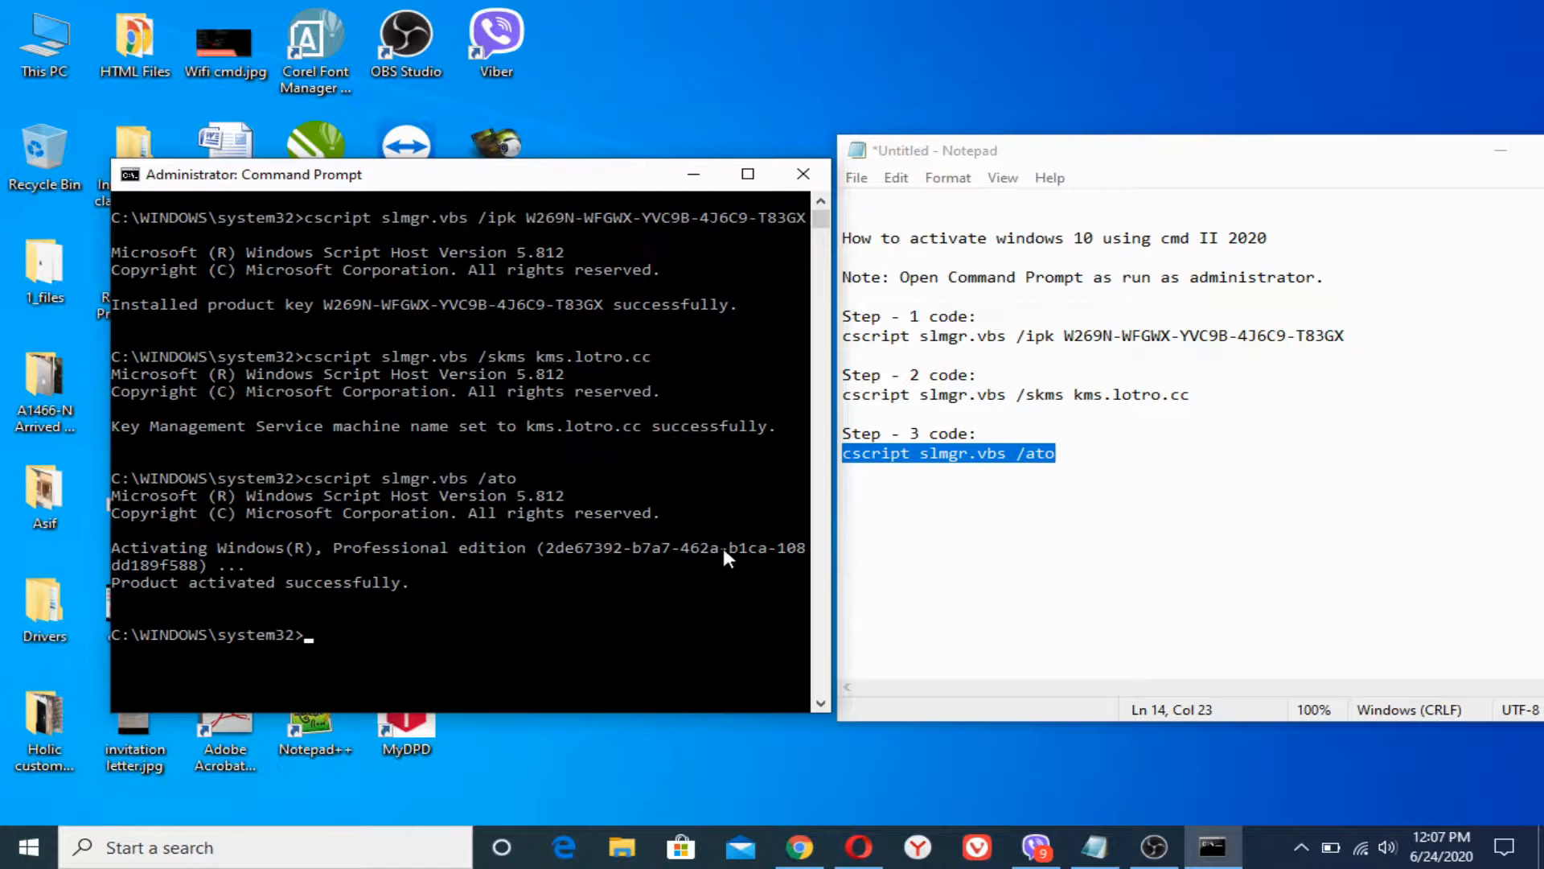
pyautogui.moveTo(412, 594)
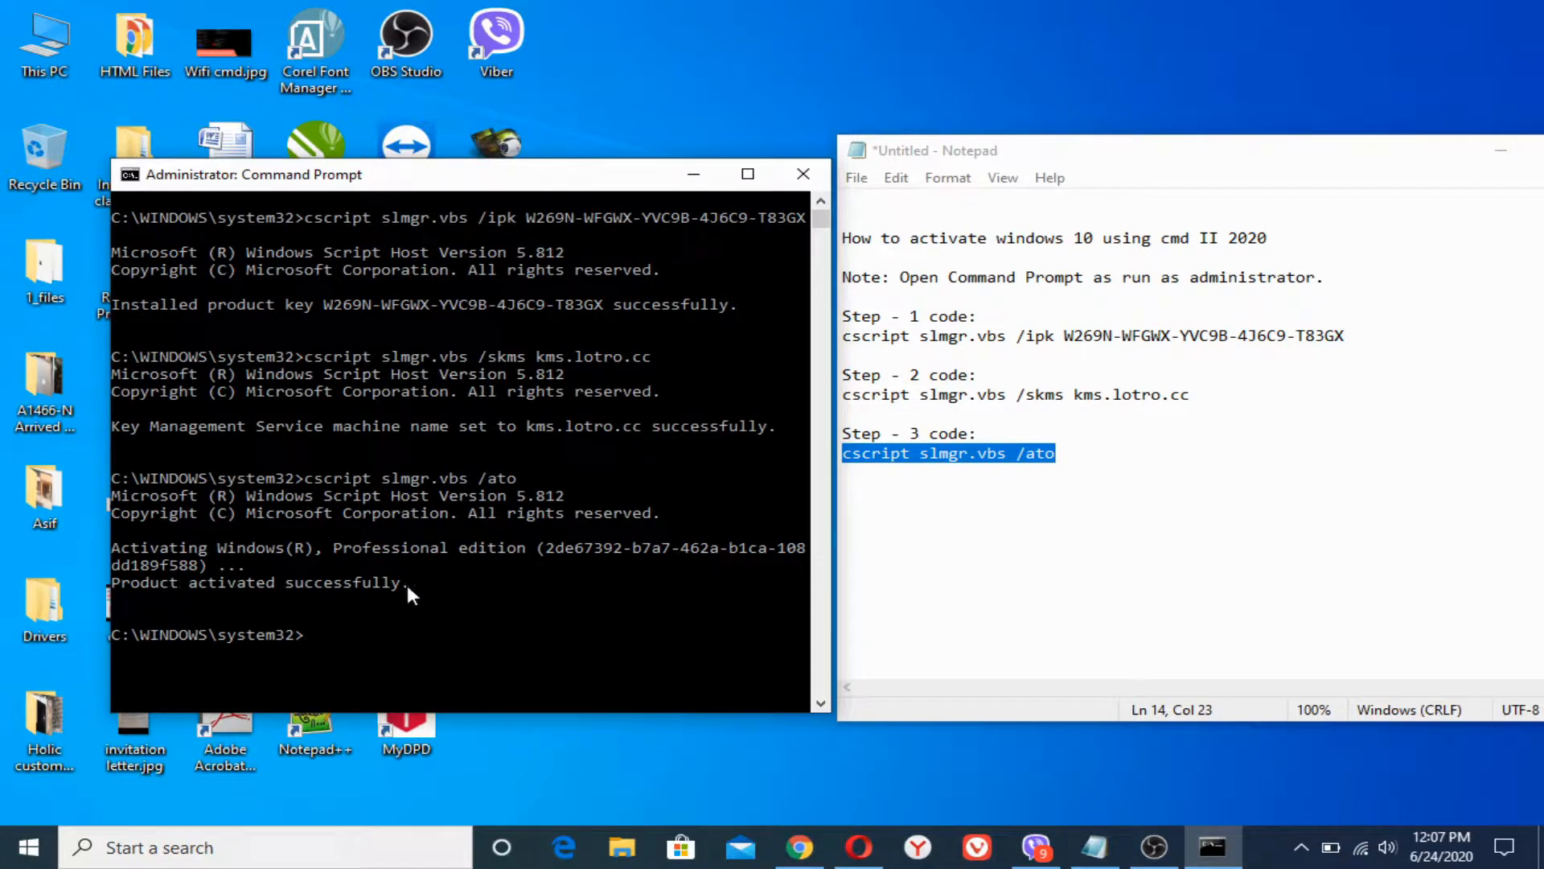
pyautogui.moveTo(1379, 773)
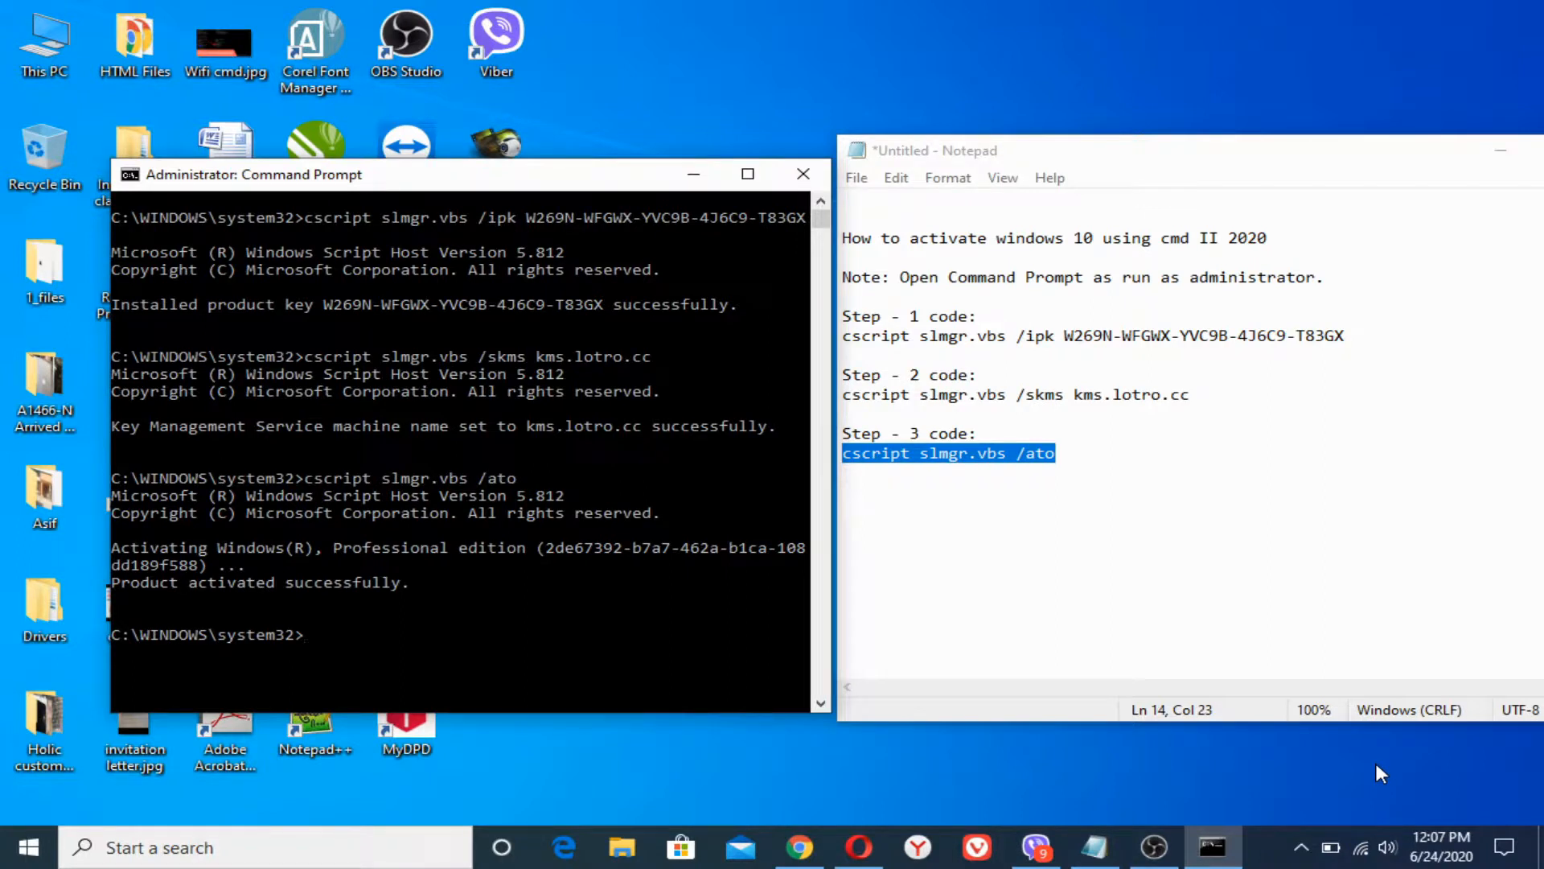
pyautogui.moveTo(640, 615)
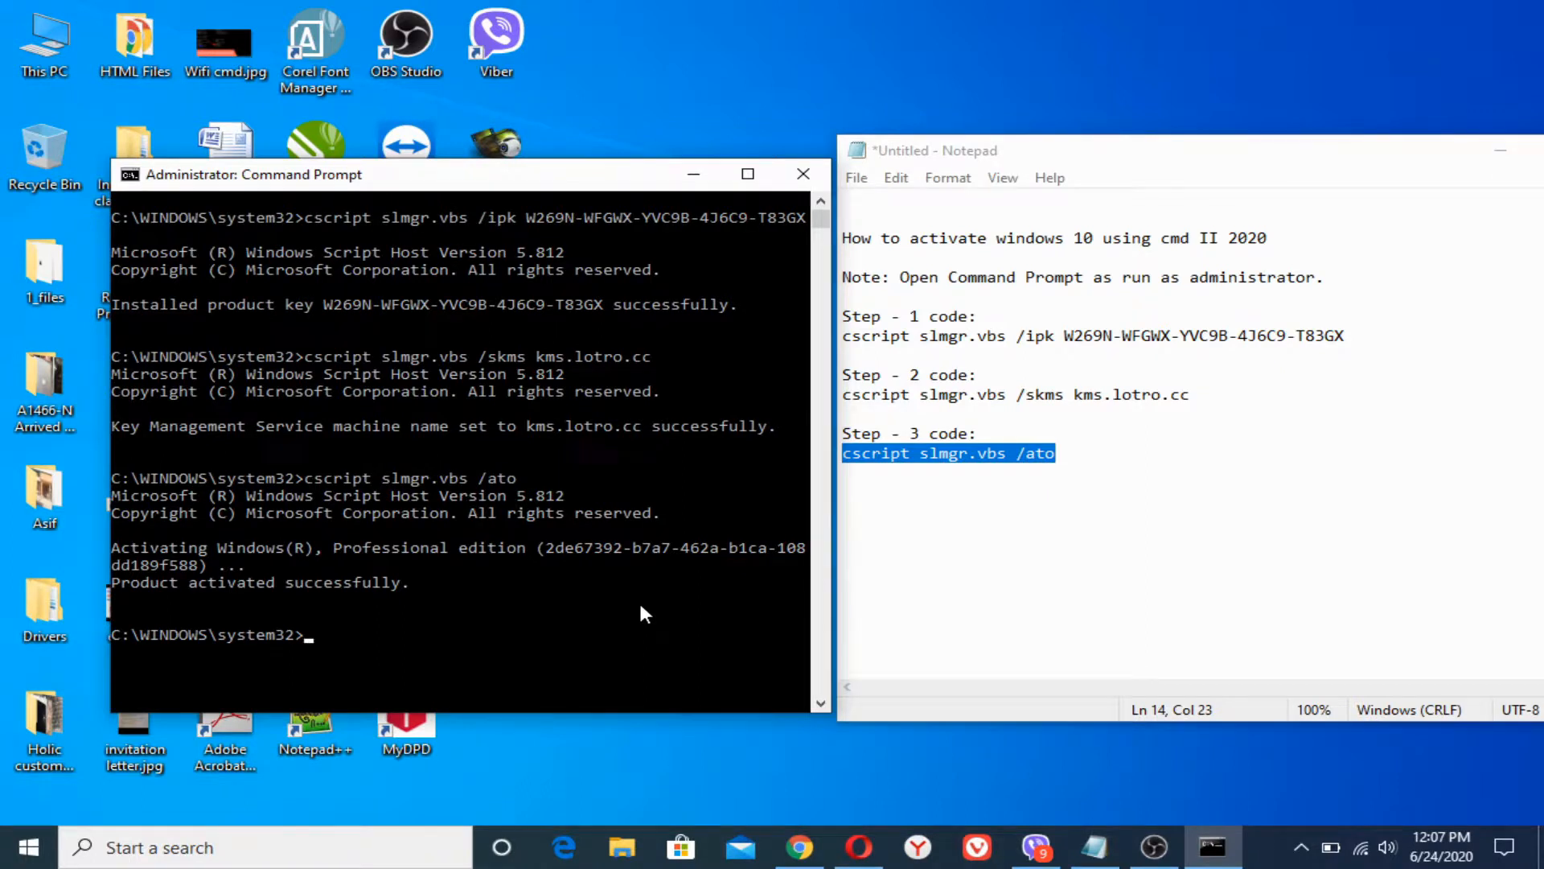
pyautogui.moveTo(800, 848)
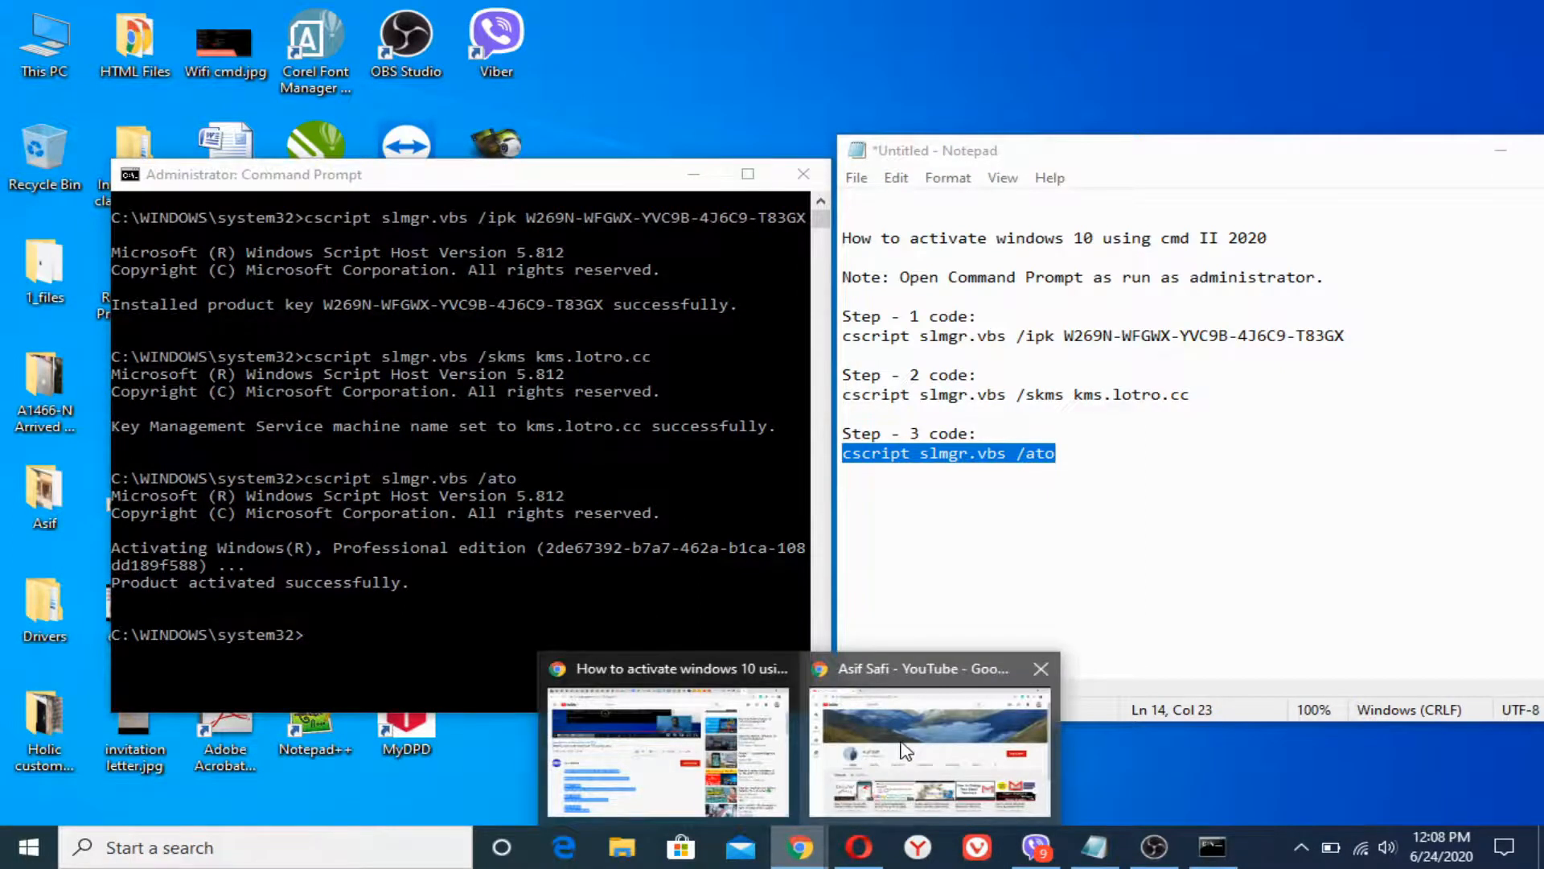
# Step: Switch to the Asif Safi YouTube channel window and subscribe to the channel
pyautogui.click(927, 748)
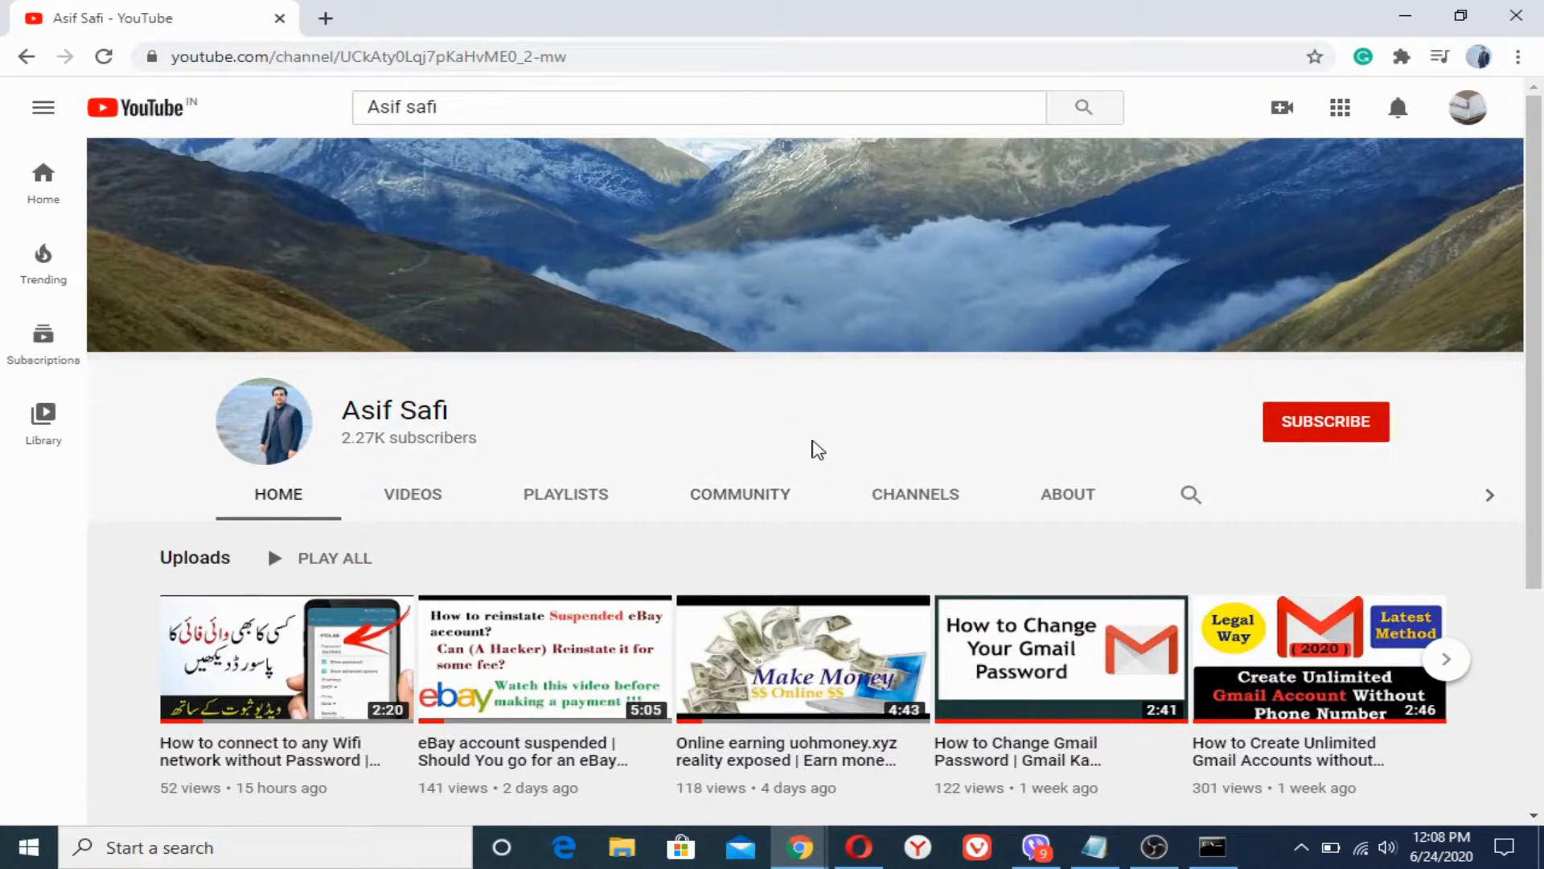
pyautogui.click(1324, 421)
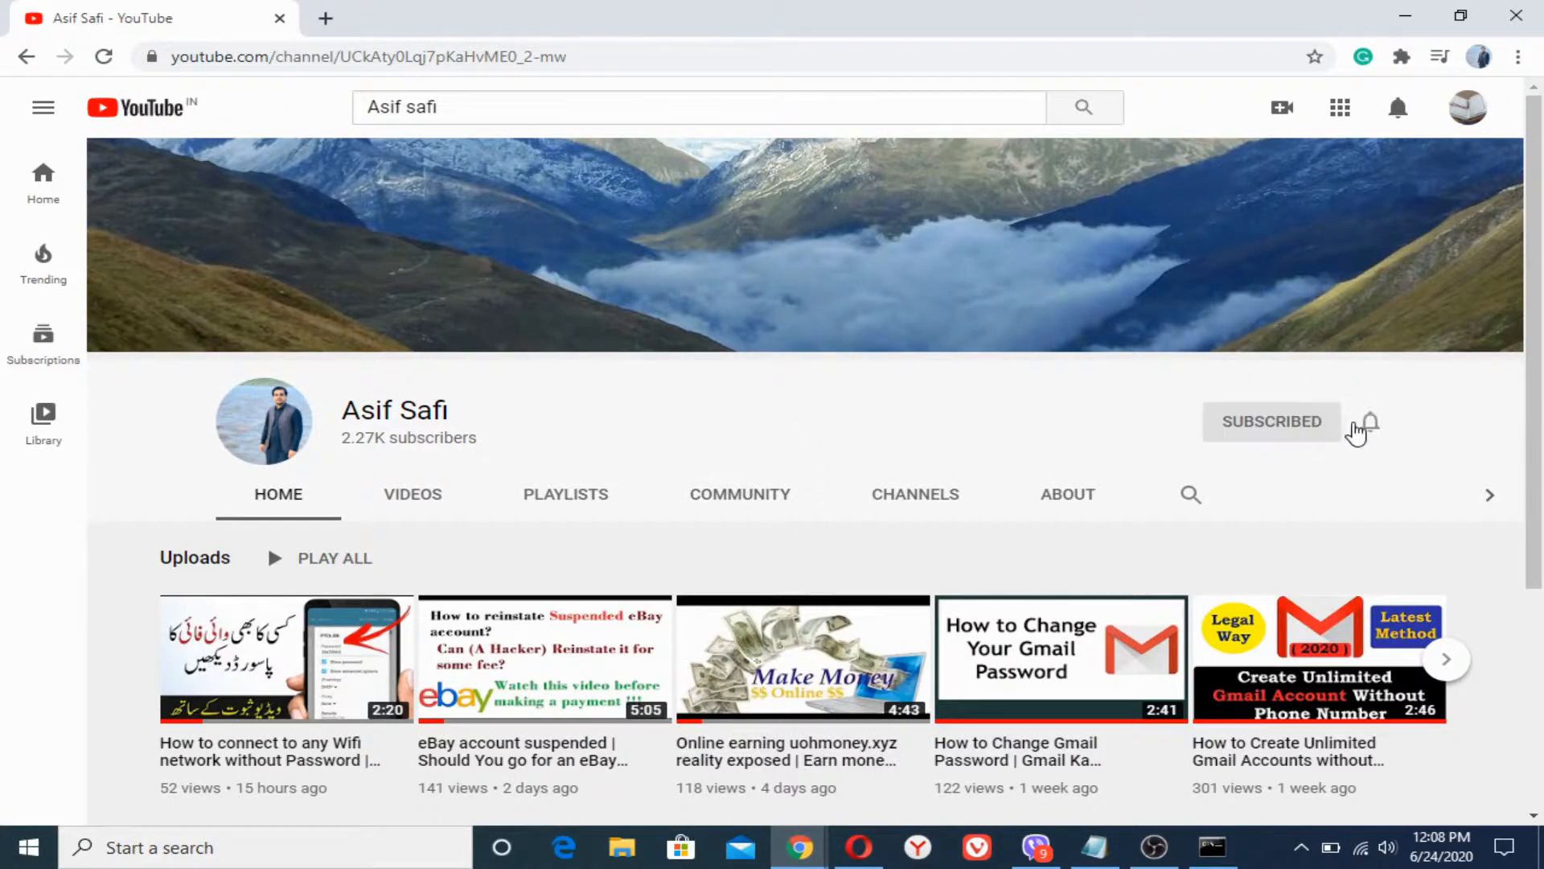